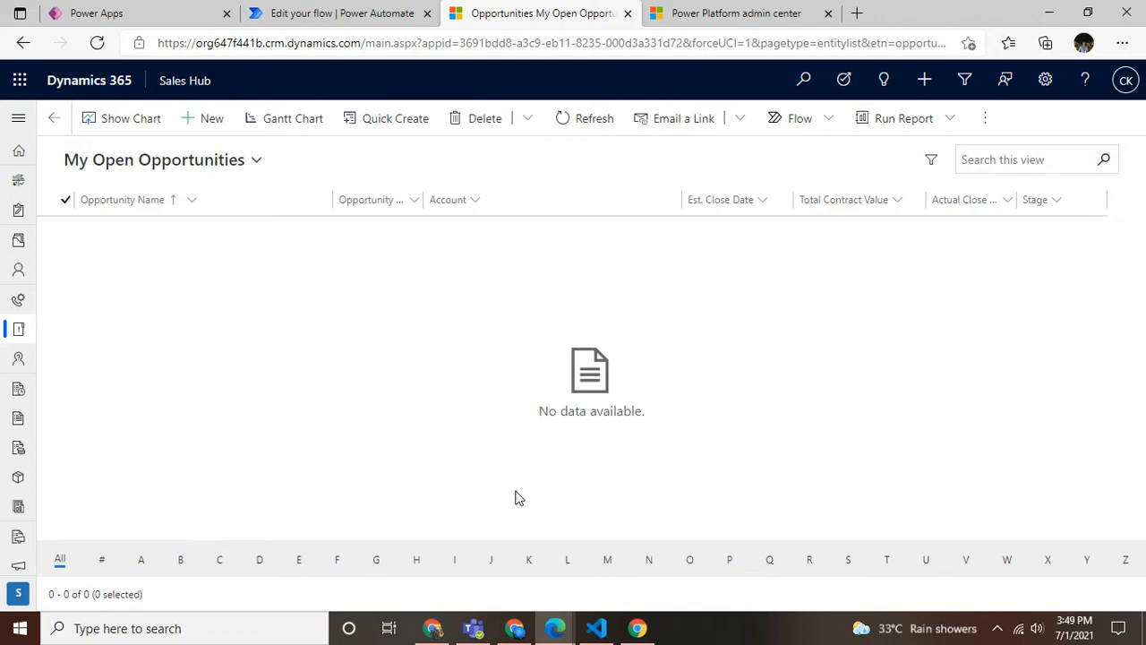
mouse_move(528, 477)
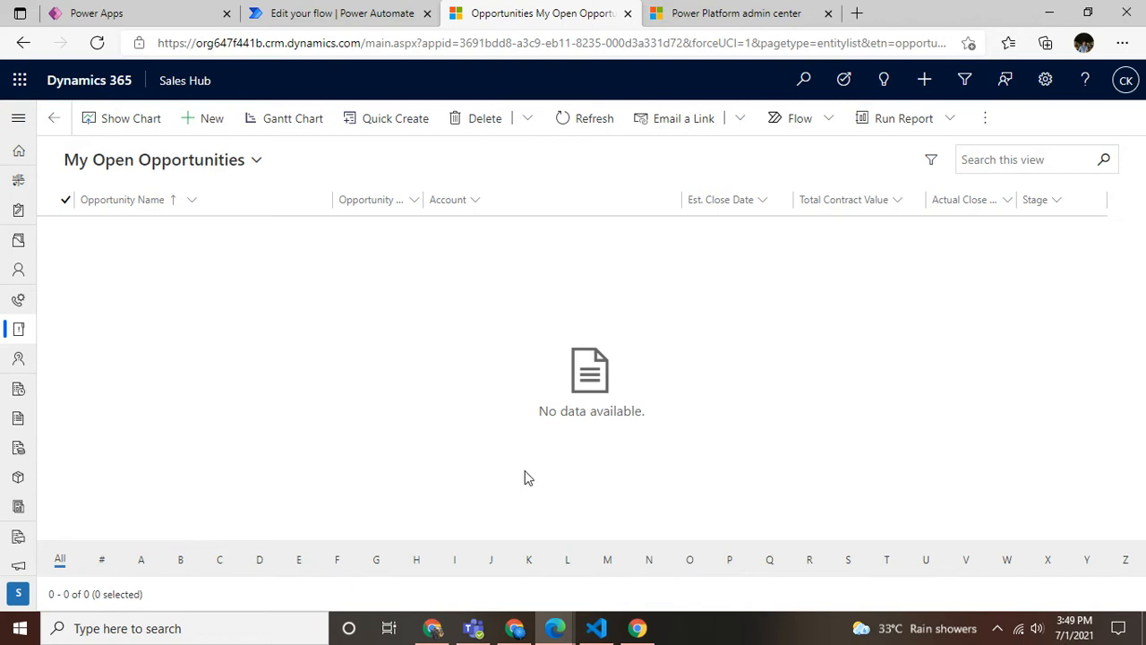
mouse_move(169, 180)
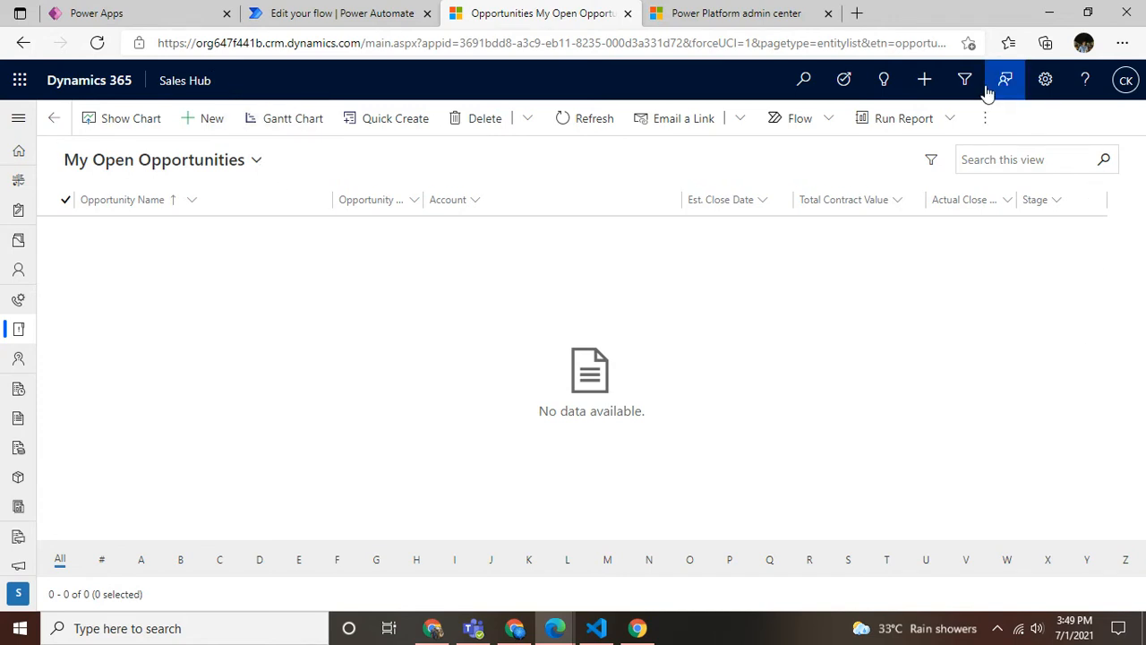
Step: Open Advanced Find on My Open Opportunities and bring up Edit Columns for the saved view
click(1005, 80)
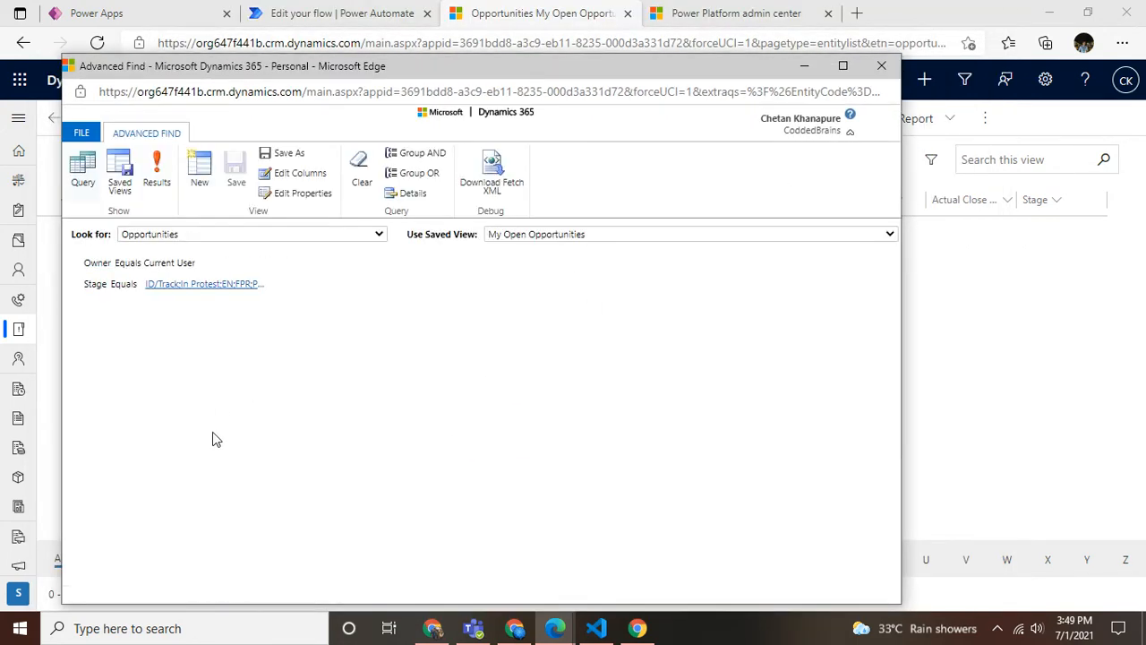
mouse_move(281, 258)
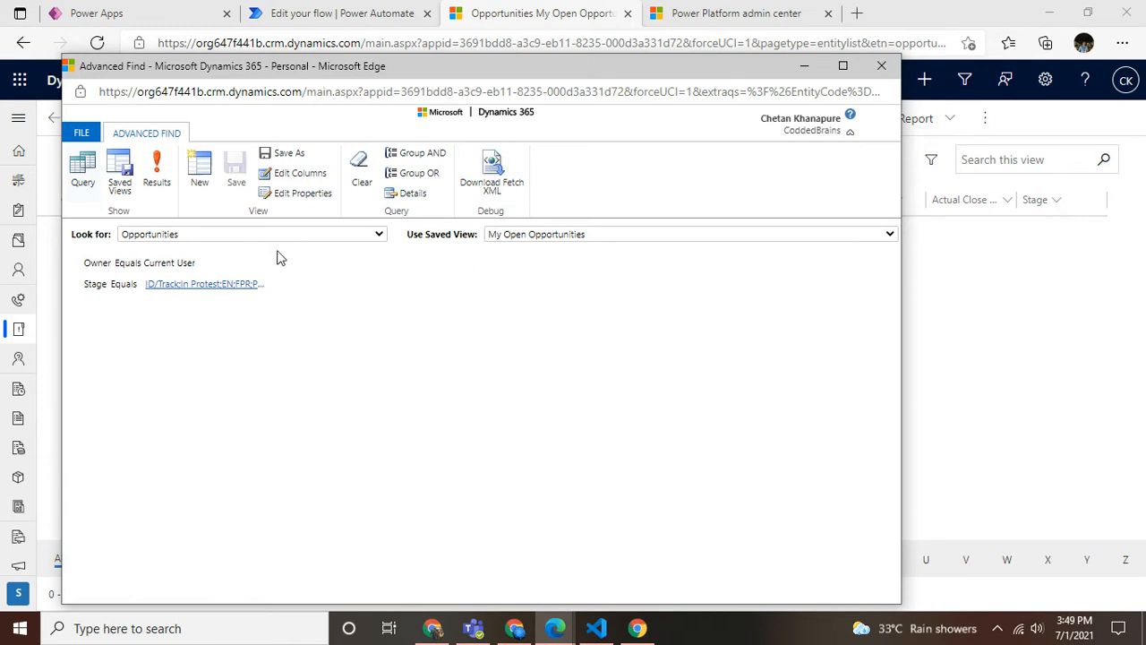
click(156, 170)
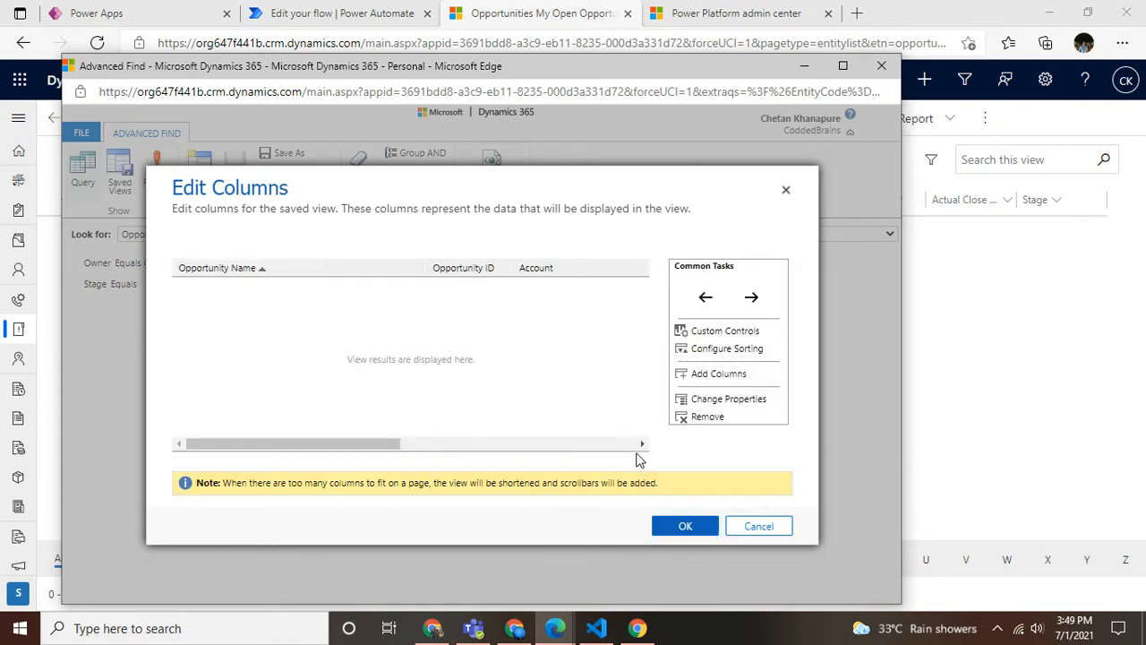
Step: Dismiss Add Columns without adding anything, then close Edit Columns back to the Opportunities query
click(719, 374)
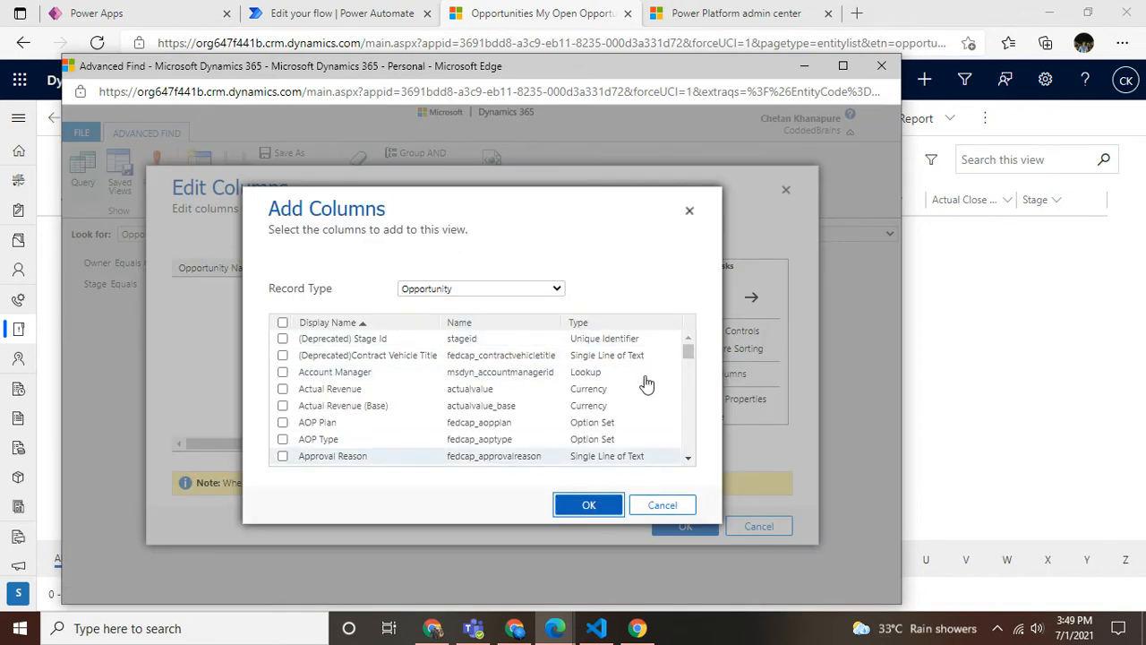
mouse_move(674, 226)
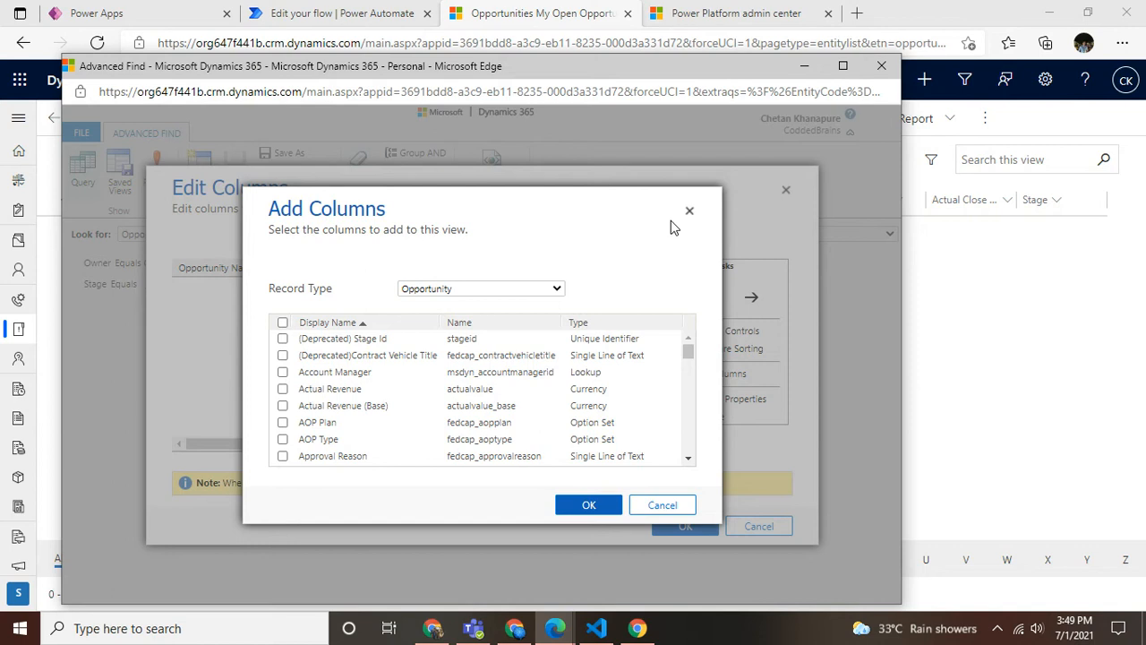
click(689, 211)
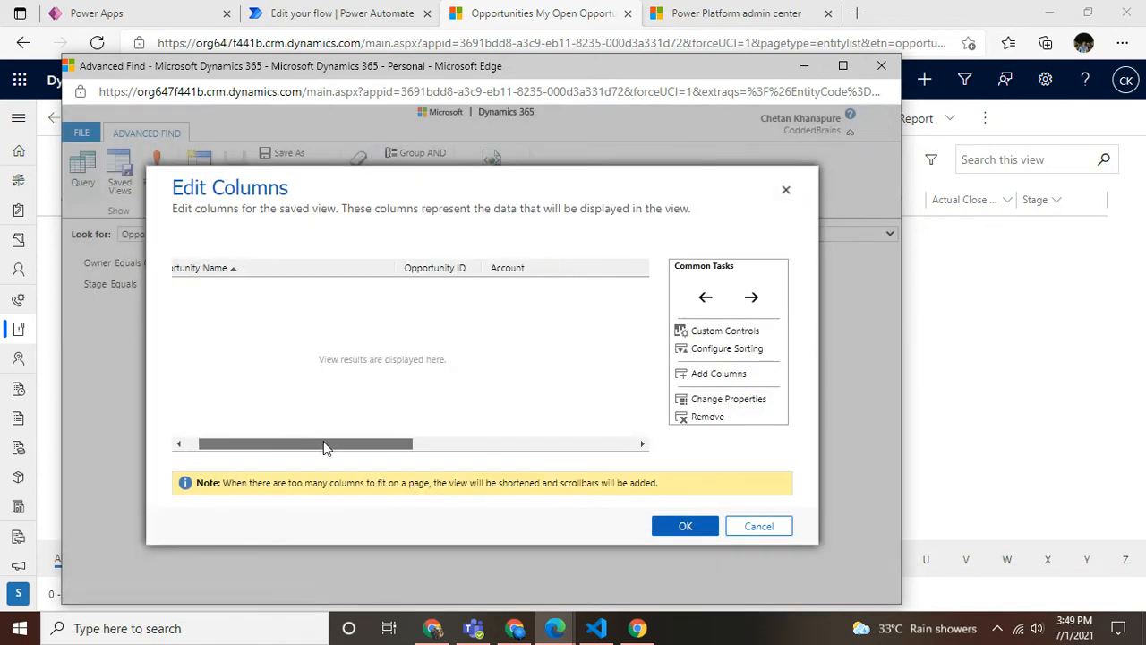
drag(327, 443, 424, 444)
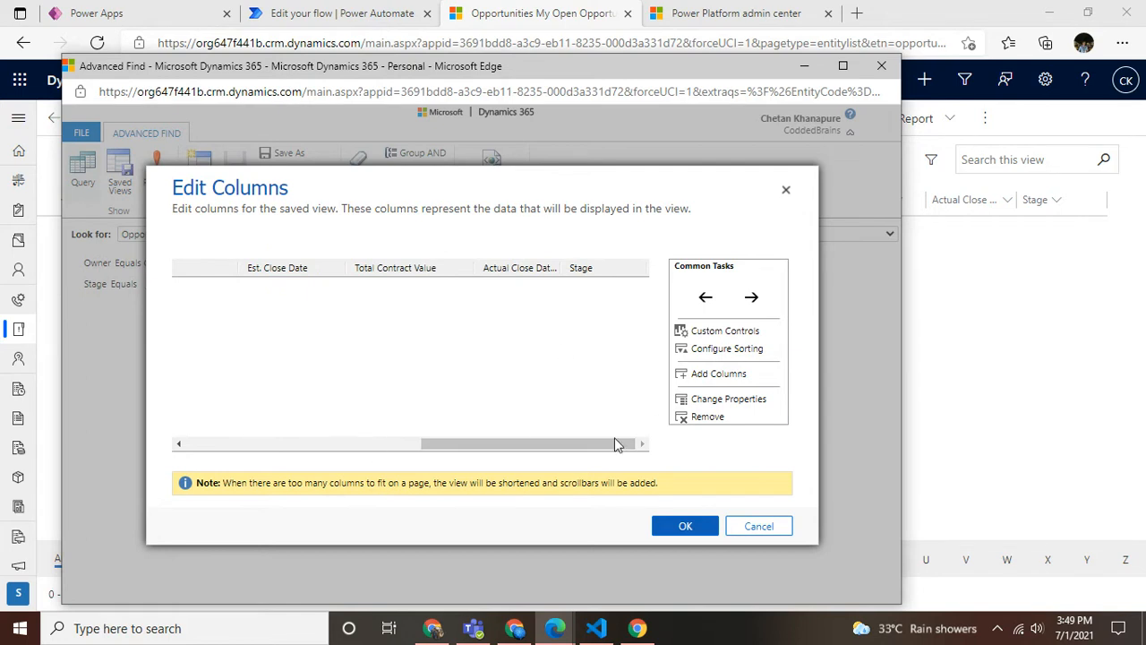
click(685, 526)
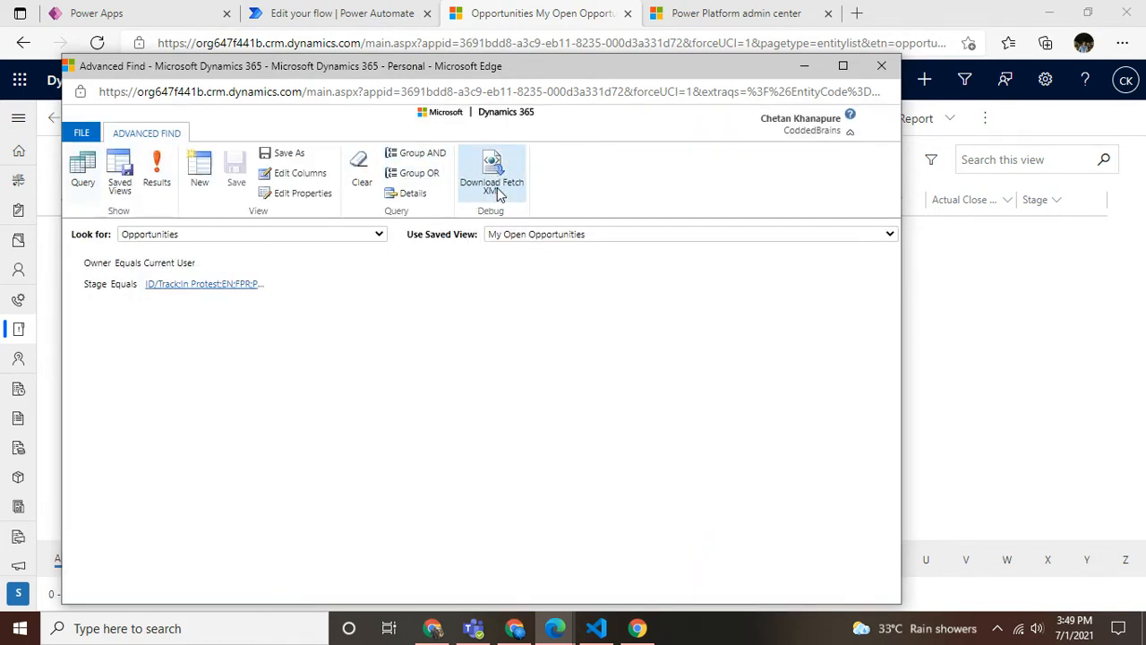
mouse_move(491, 170)
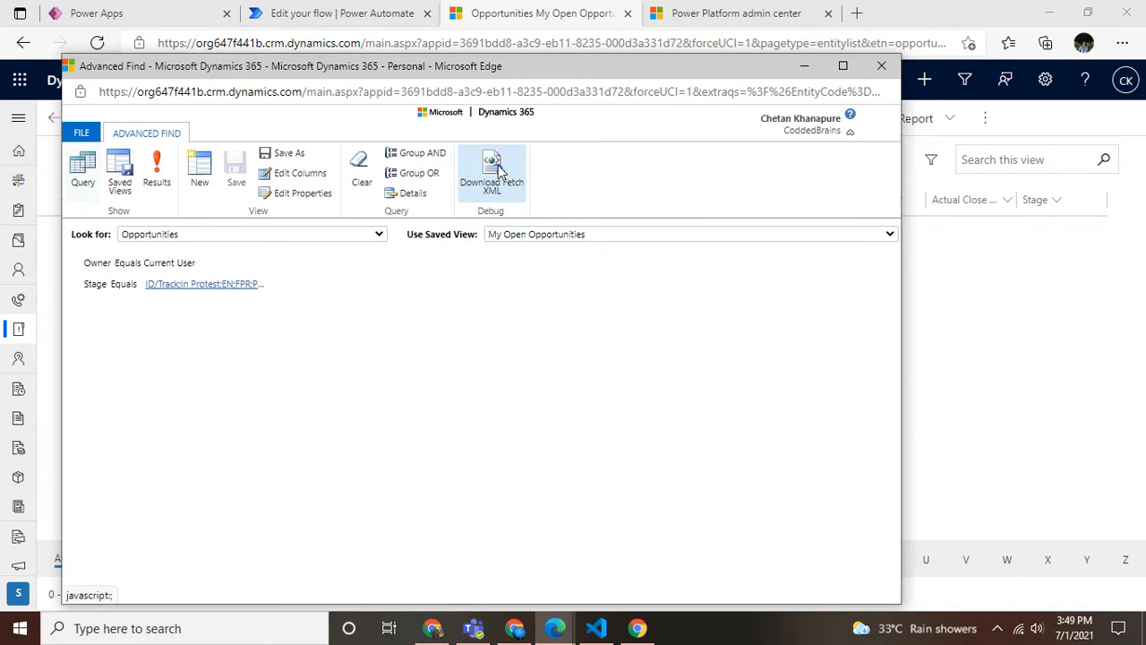
Step: Download the open opportunities query as FetchXML and return to the Edit your flow tab
click(492, 170)
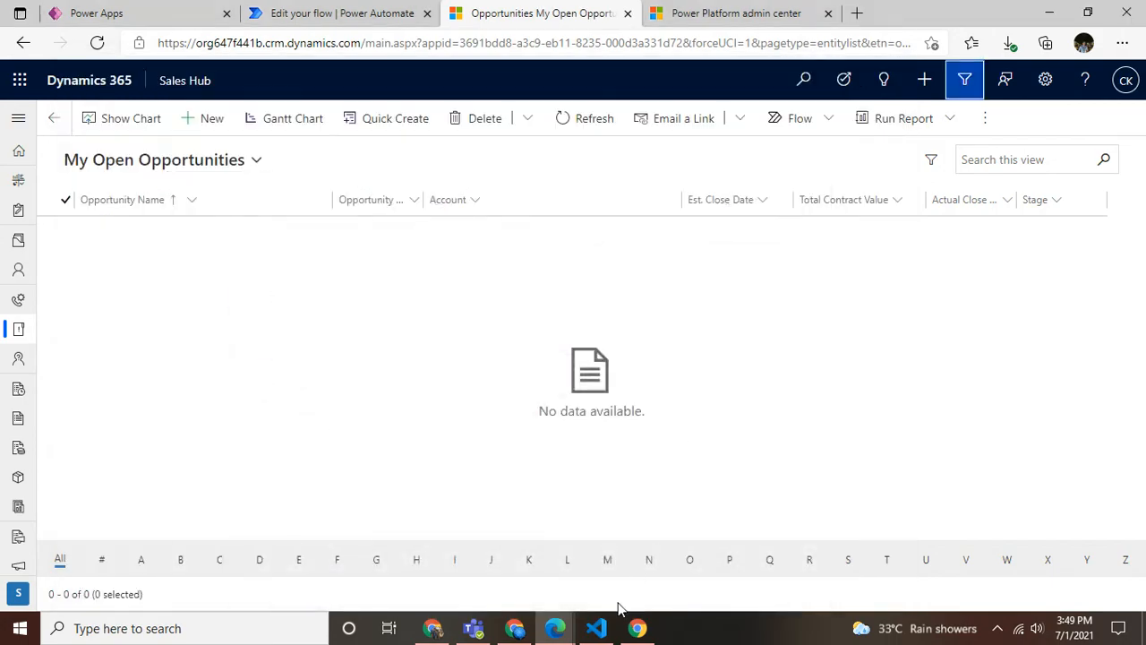
click(596, 628)
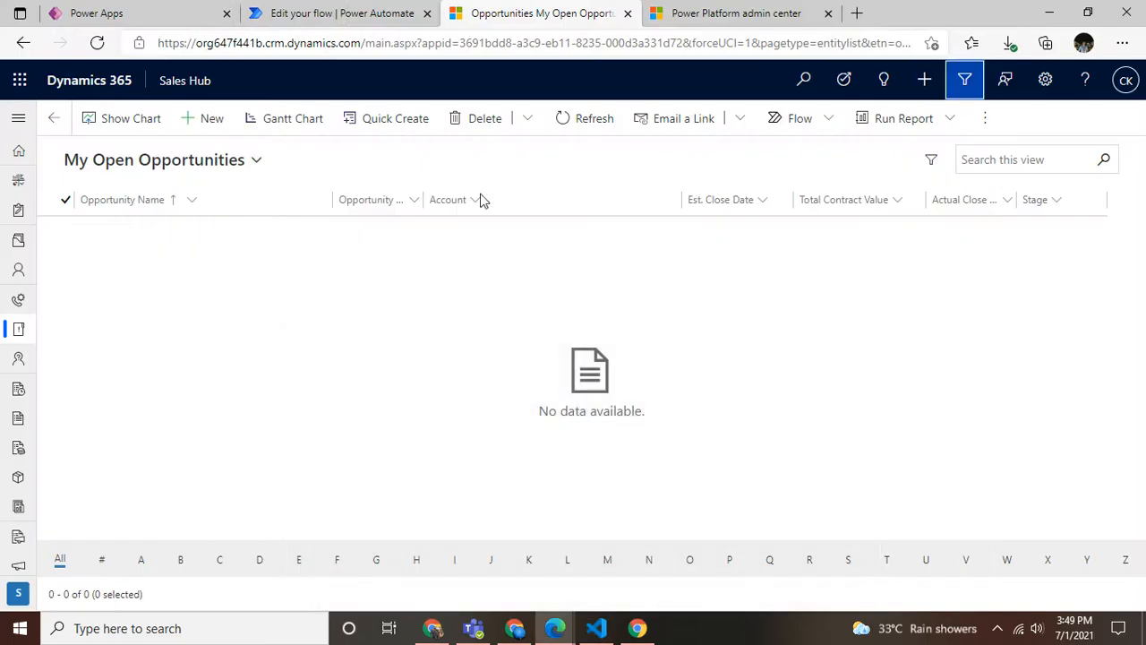
click(341, 12)
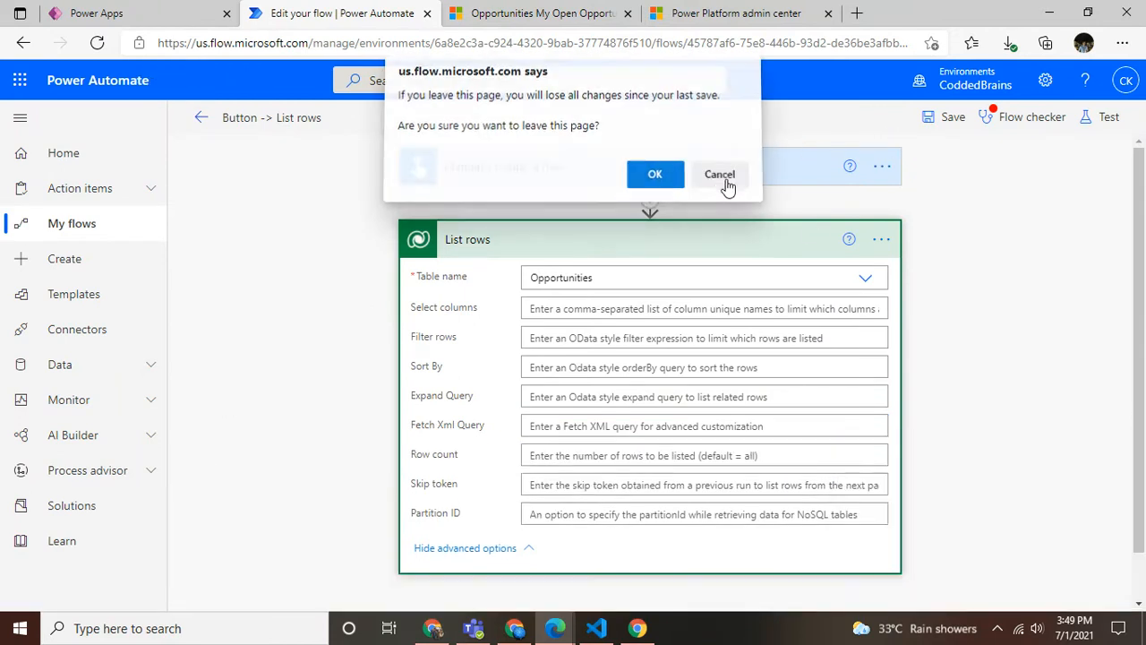
Step: Stay on the flow editor, delete the old List rows step, and start a new step under the trigger
click(719, 174)
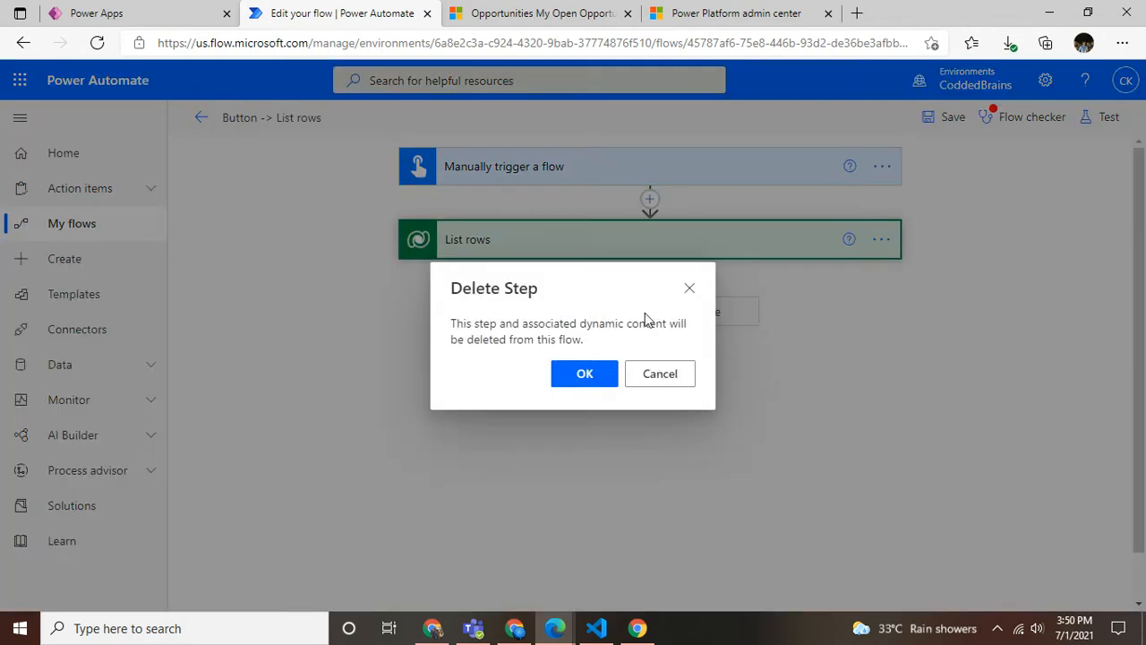
click(584, 374)
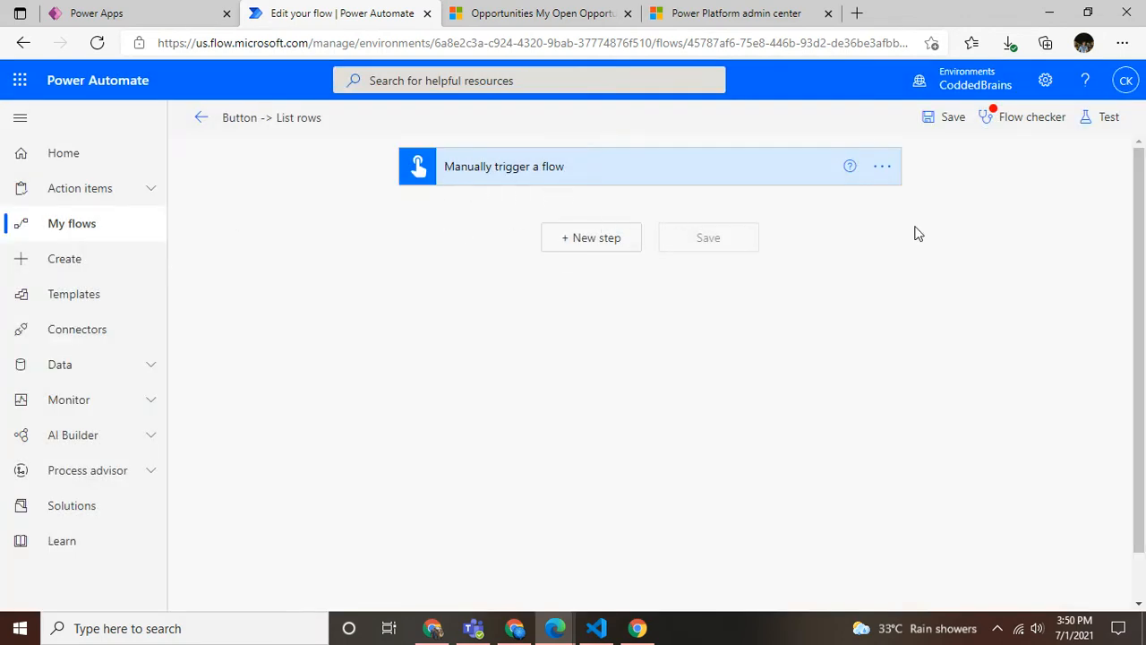
click(591, 238)
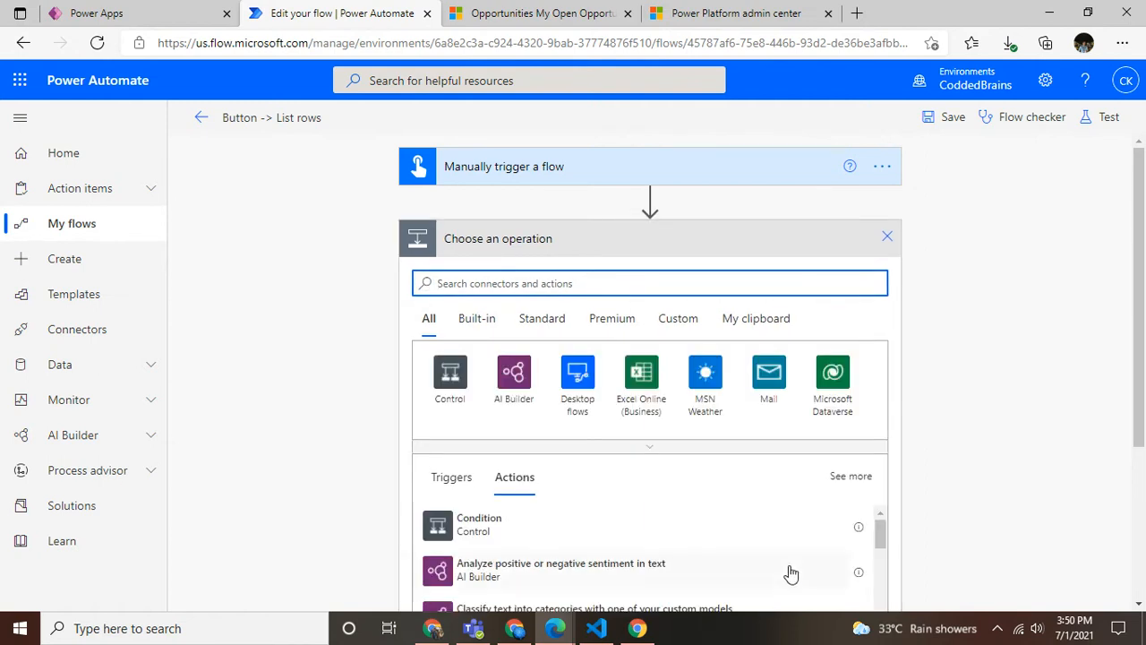
Step: Add a Microsoft Dataverse List rows action with Table name set to Opportunities
click(832, 372)
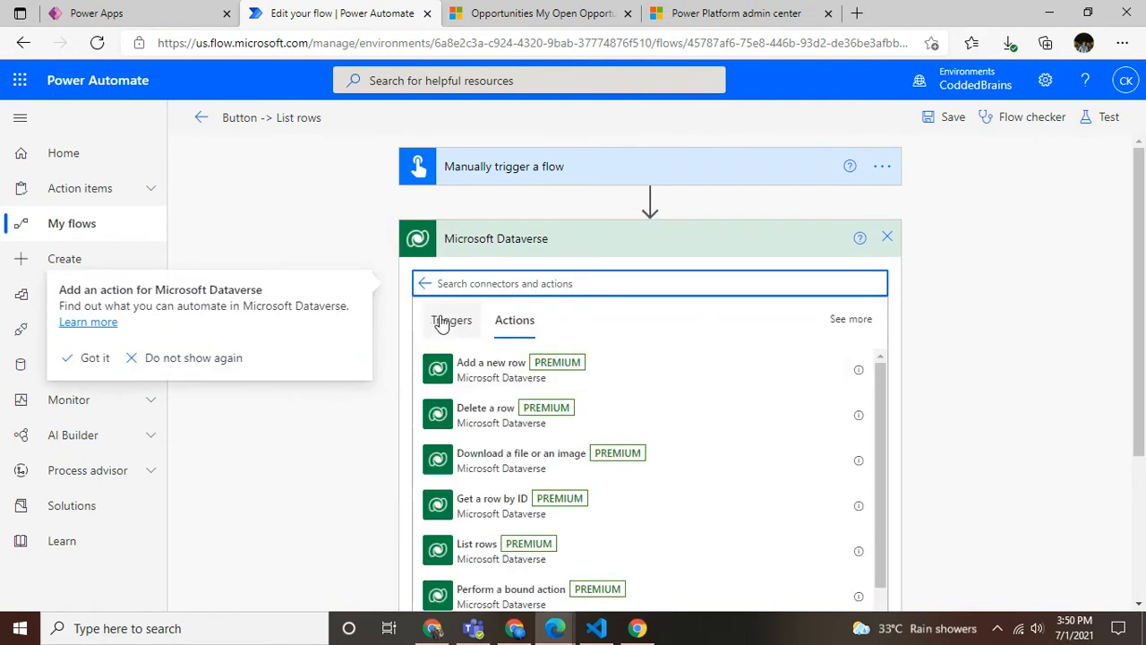
click(94, 357)
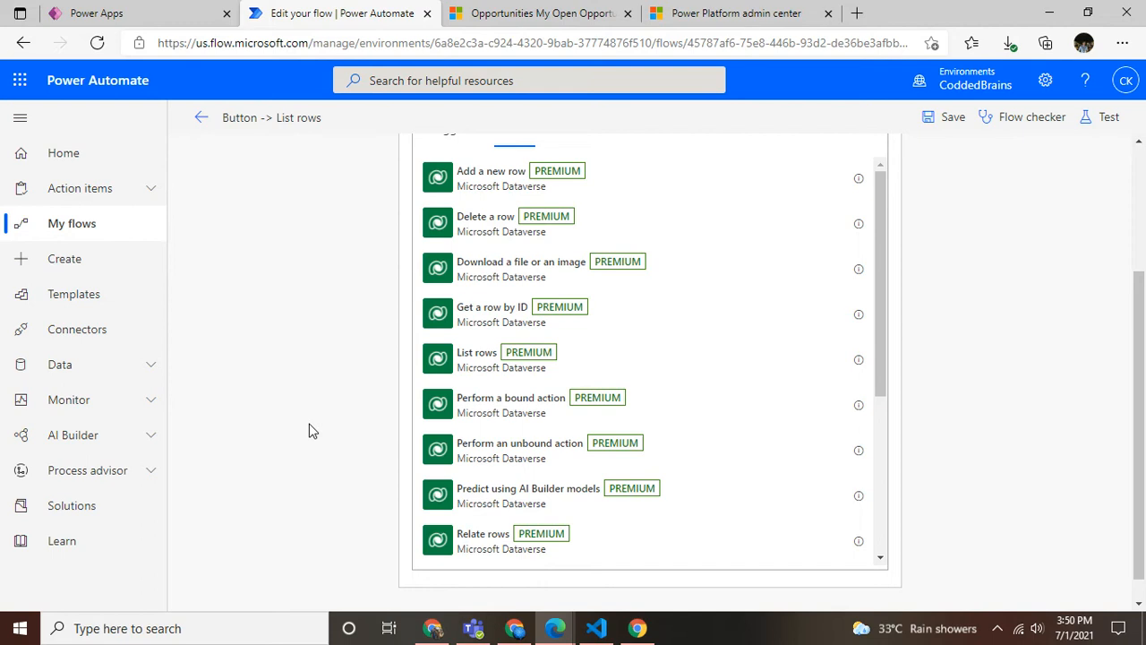
mouse_move(399, 577)
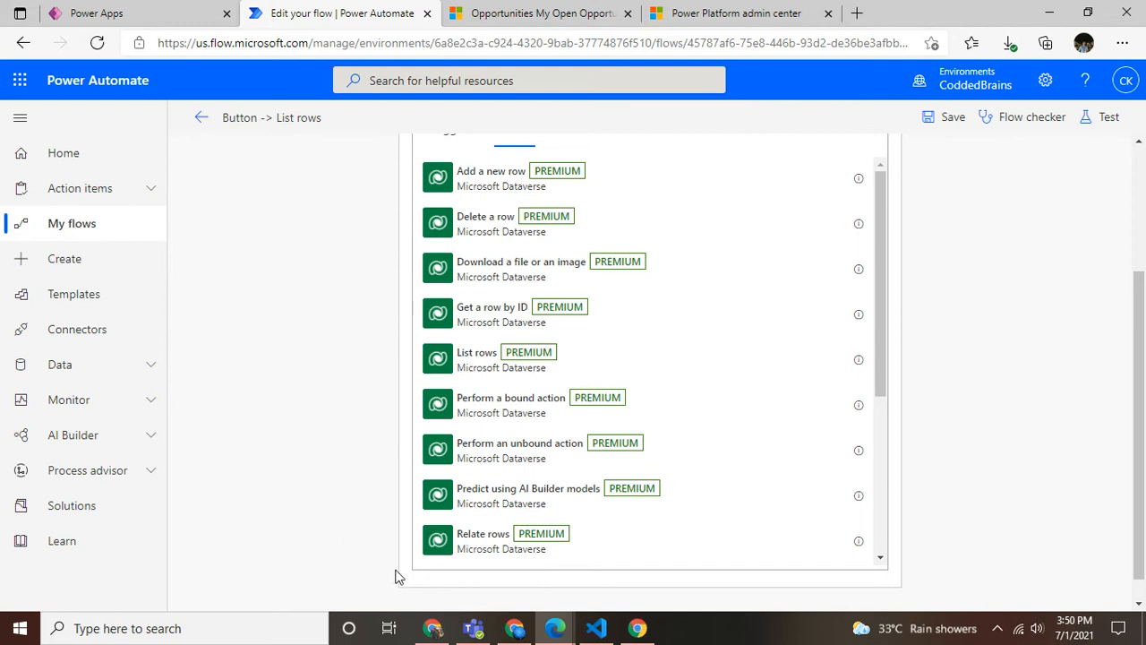
mouse_move(461, 366)
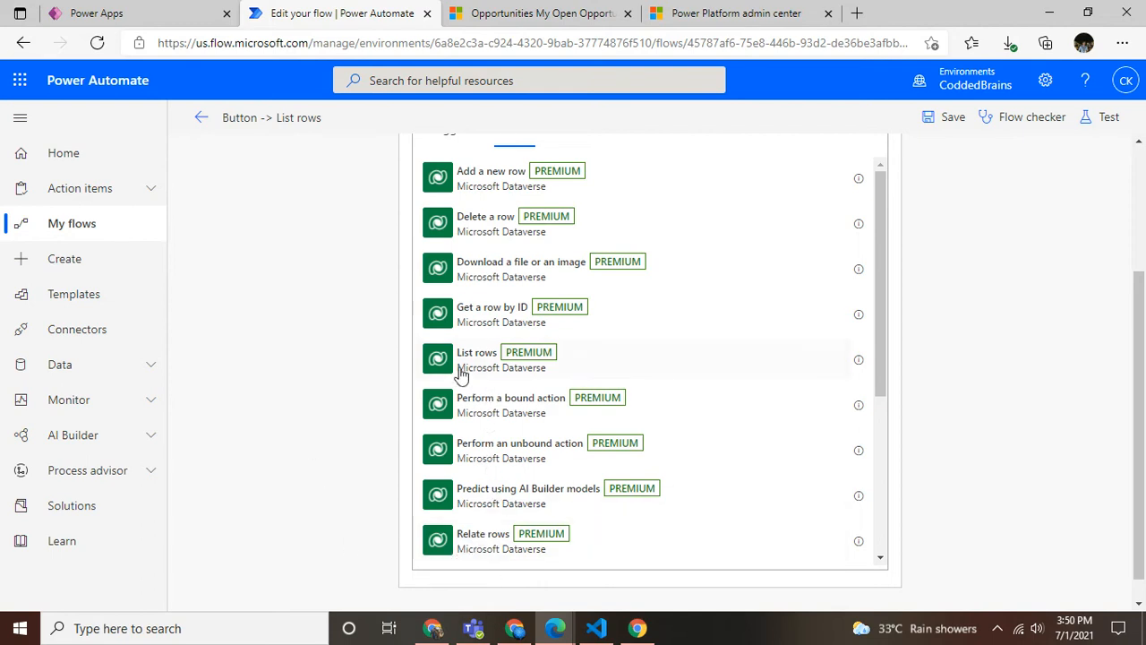
click(476, 358)
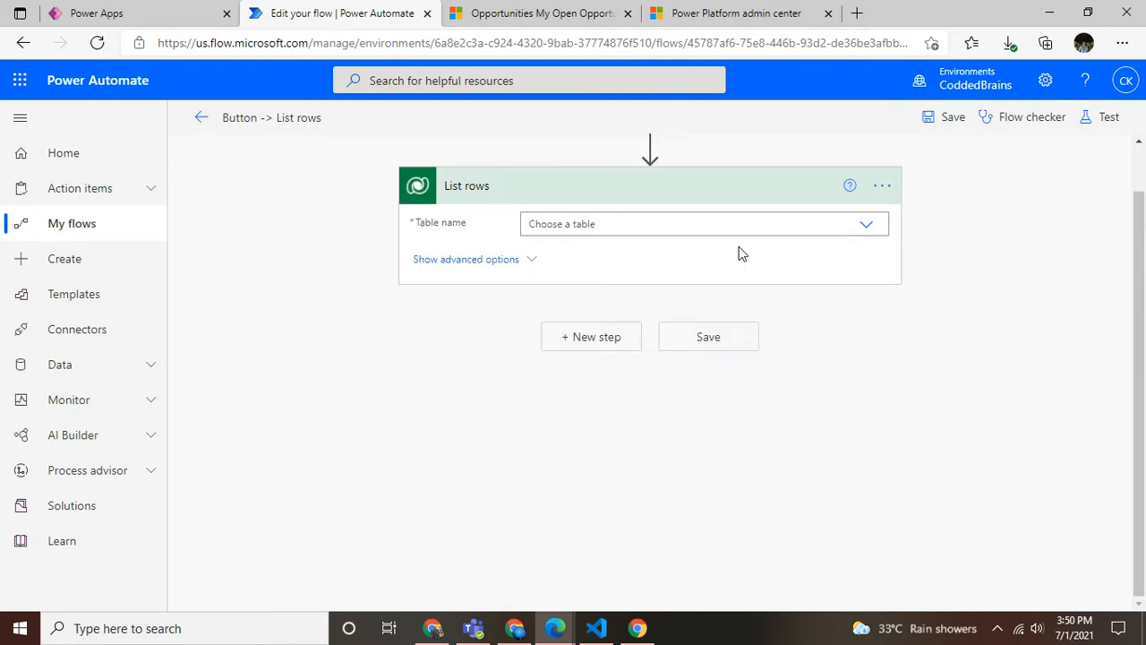
text(o)
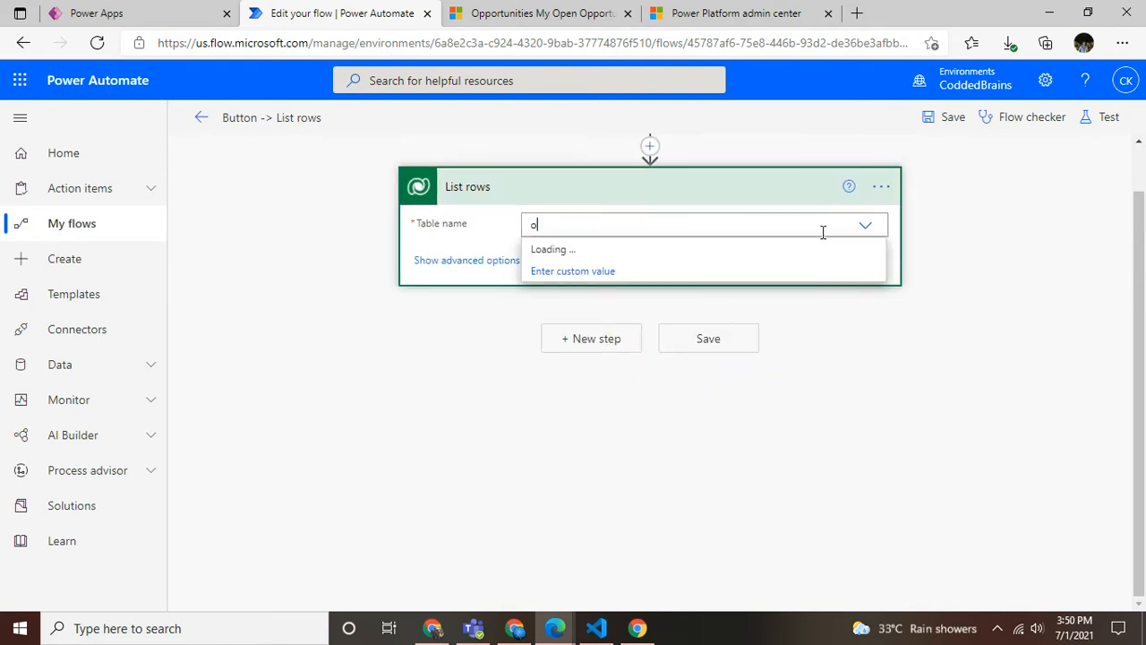
text(pp)
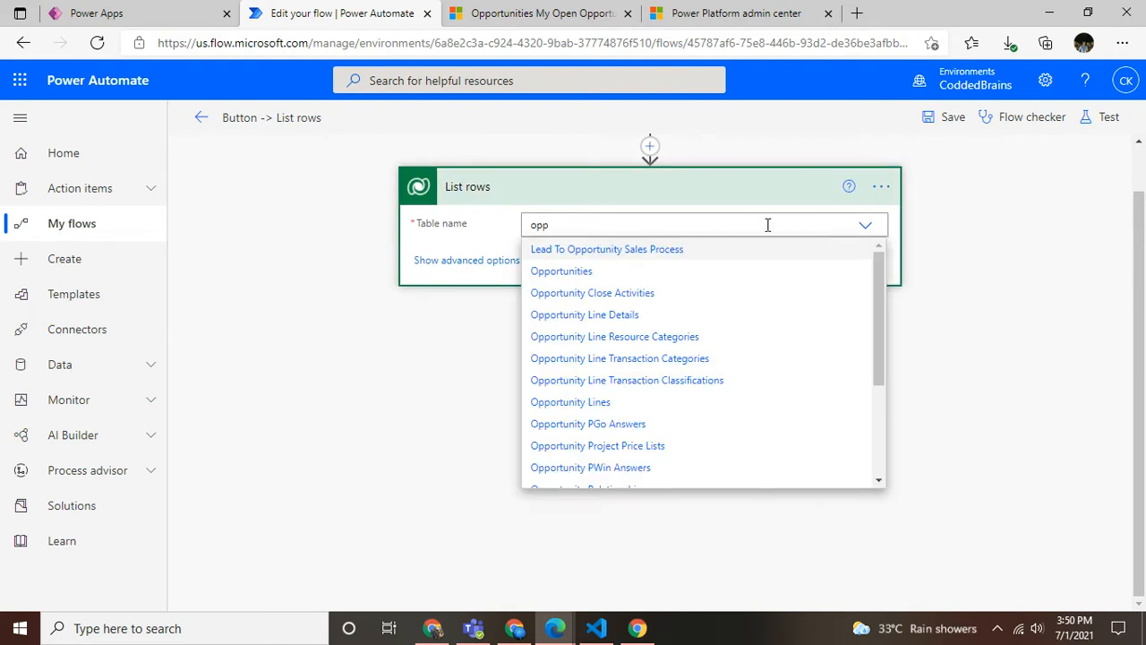
click(561, 270)
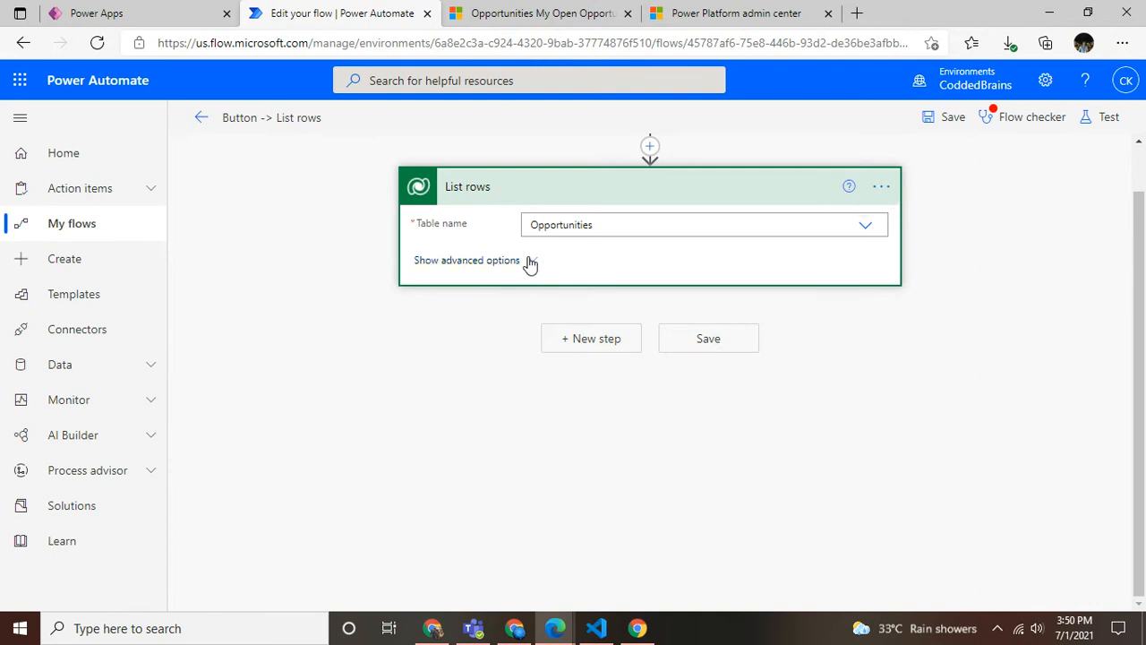
Step: Expand the List rows advanced options to expose the empty Fetch Xml Query field
click(467, 260)
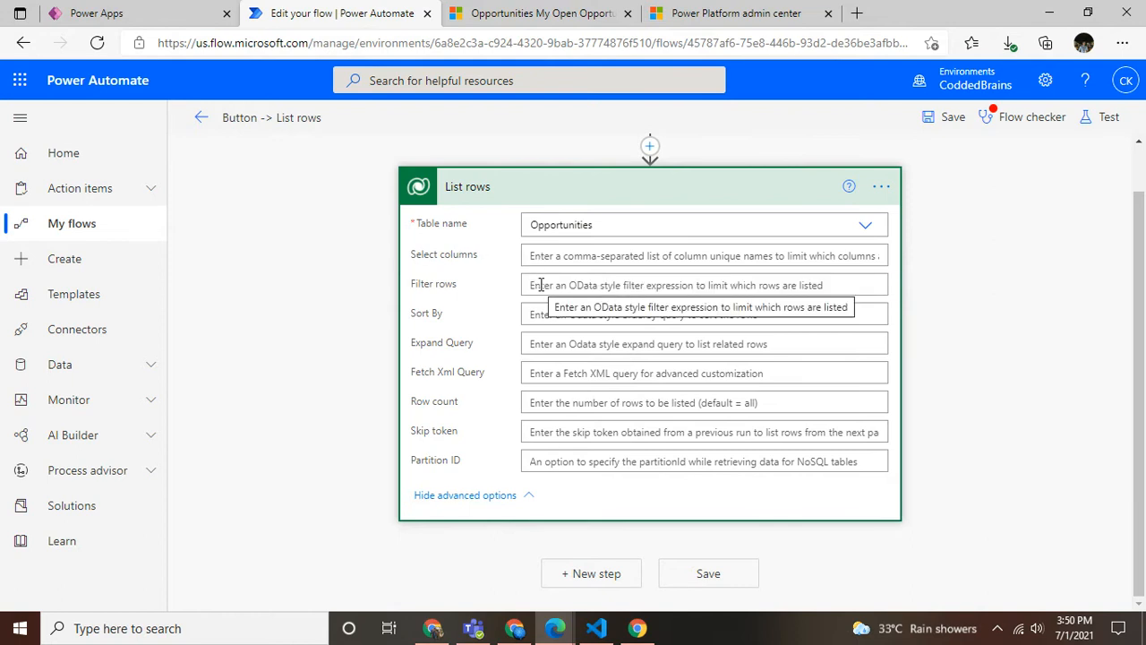
mouse_move(579, 314)
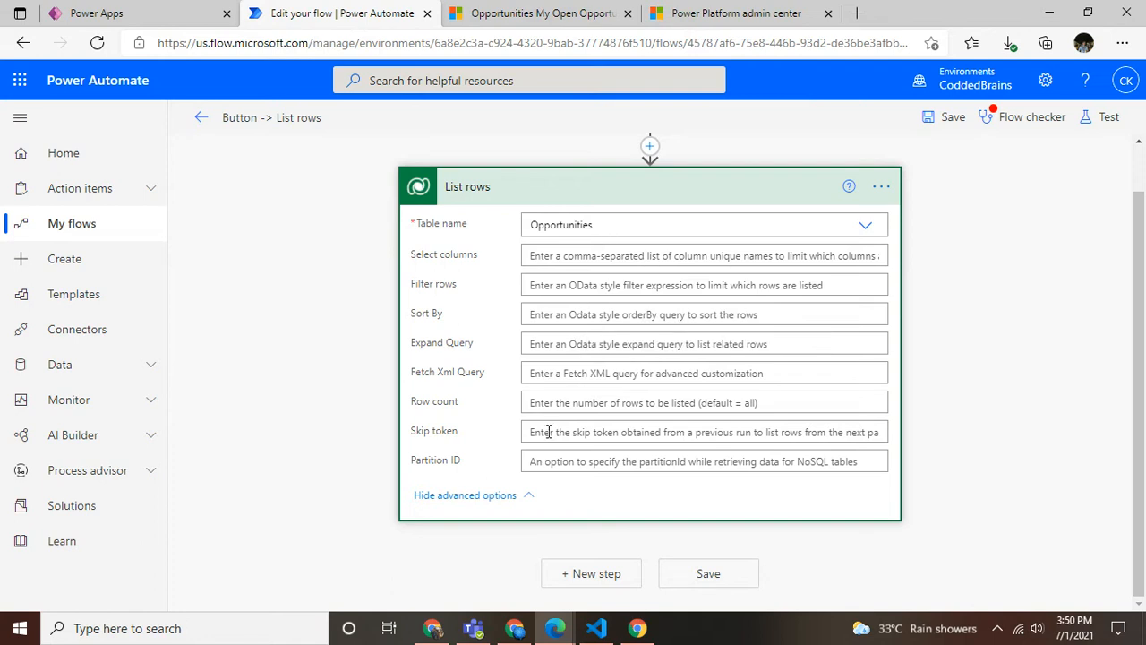
mouse_move(441, 432)
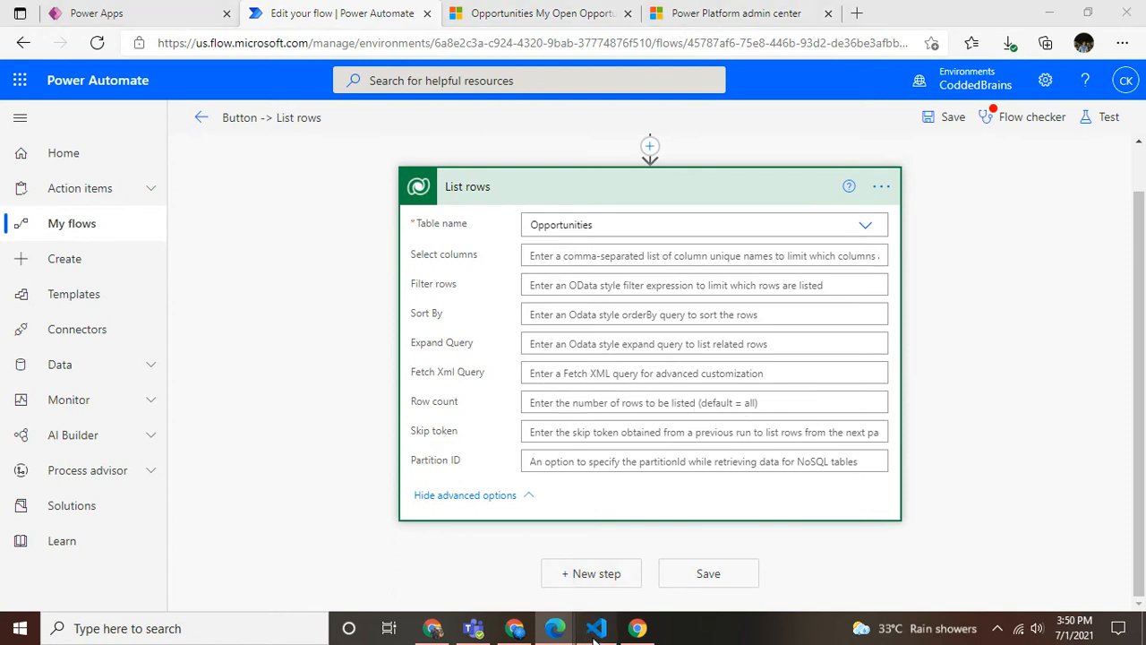
click(596, 627)
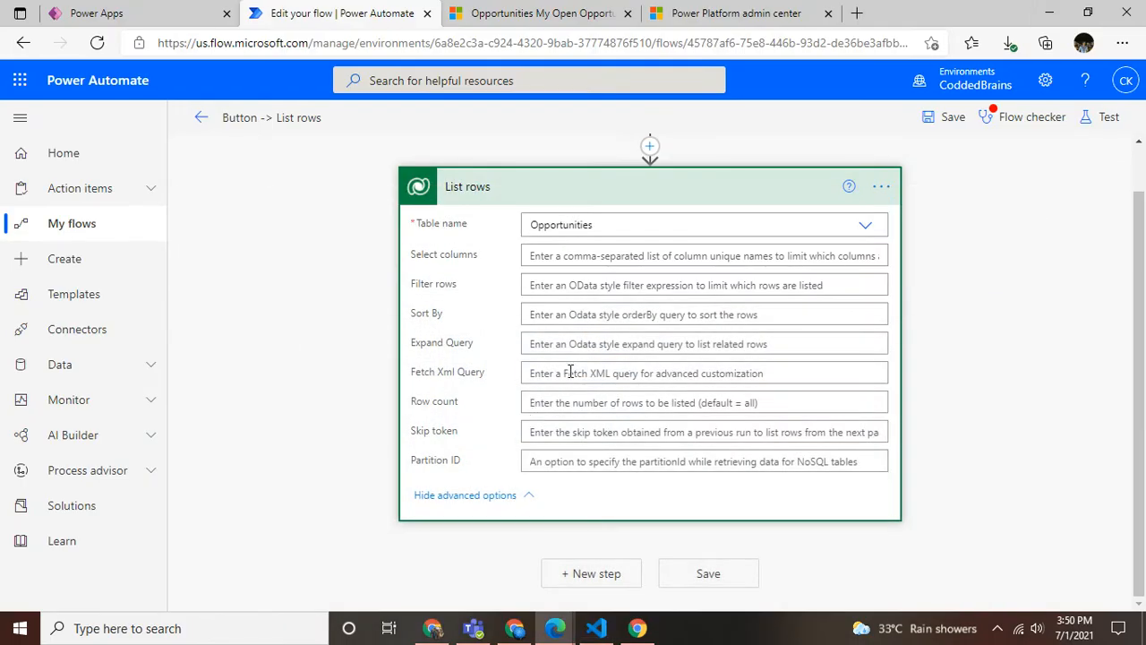
Step: Fill Fetch Xml Query with the opportunity FetchXML, collapse List rows, and start another step
click(704, 373)
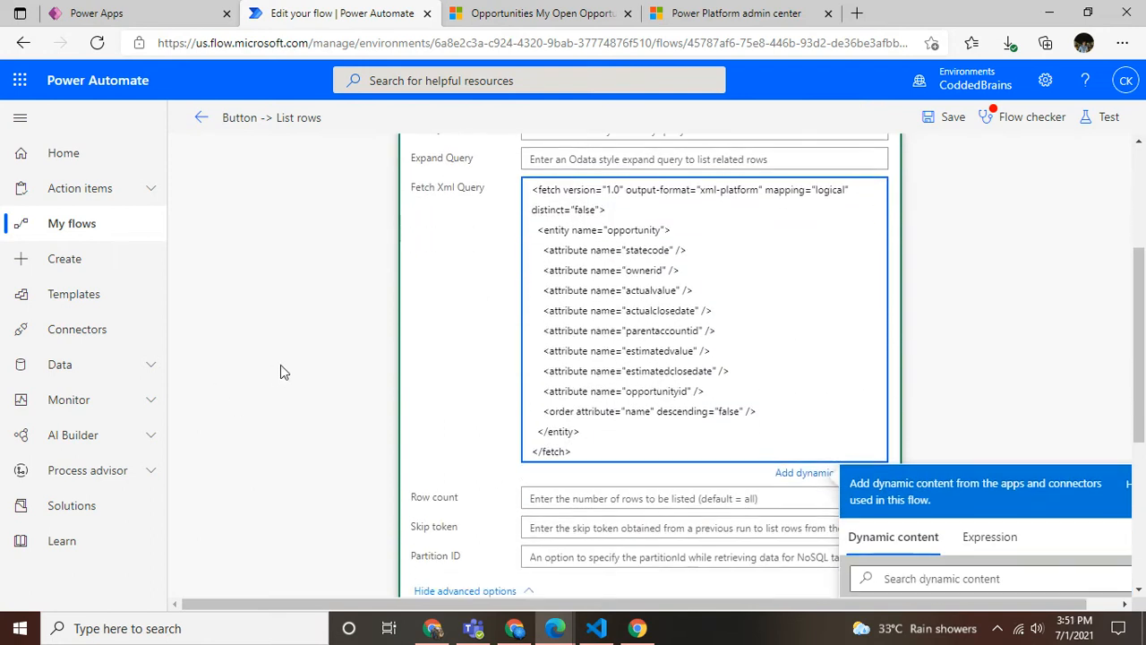
mouse_move(633, 237)
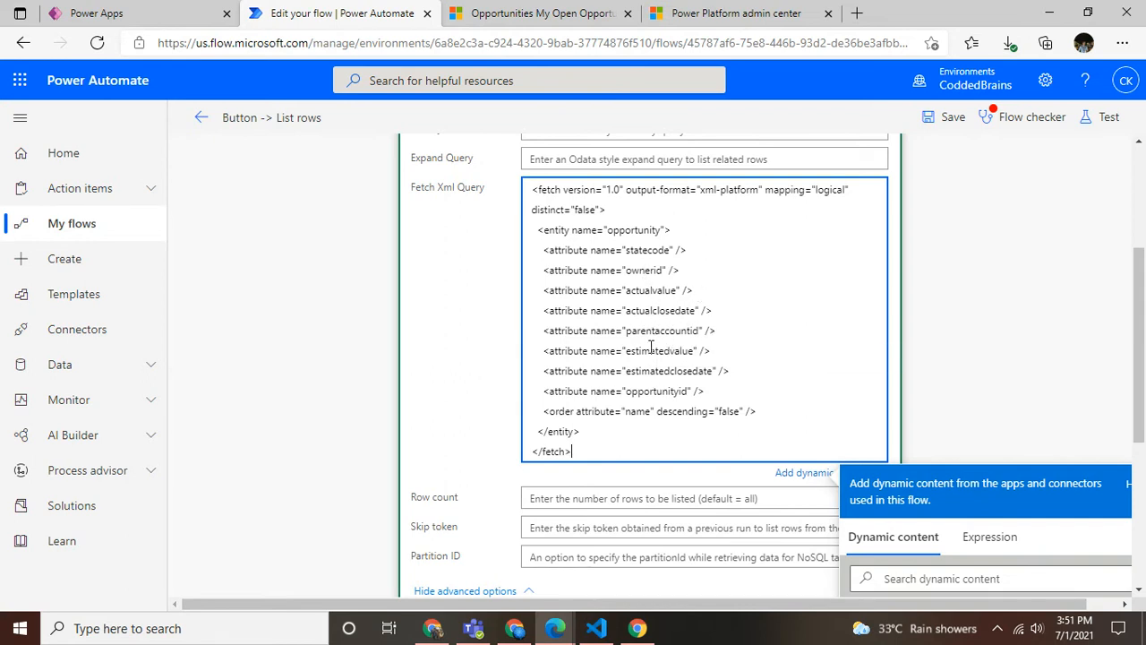
mouse_move(723, 296)
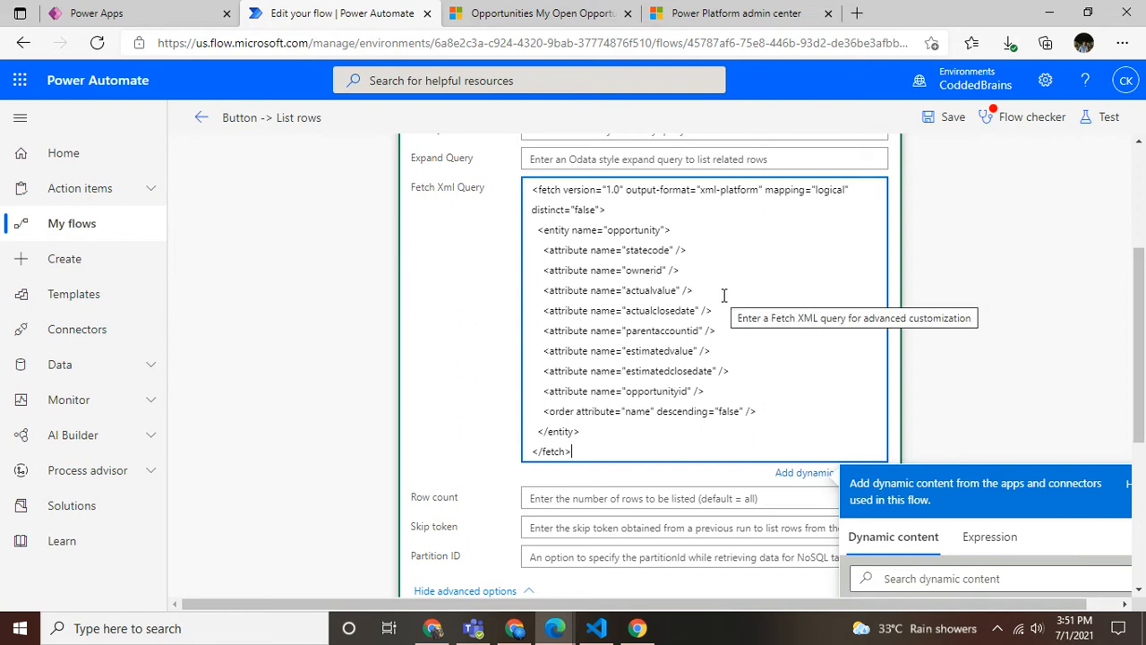
mouse_move(1047, 233)
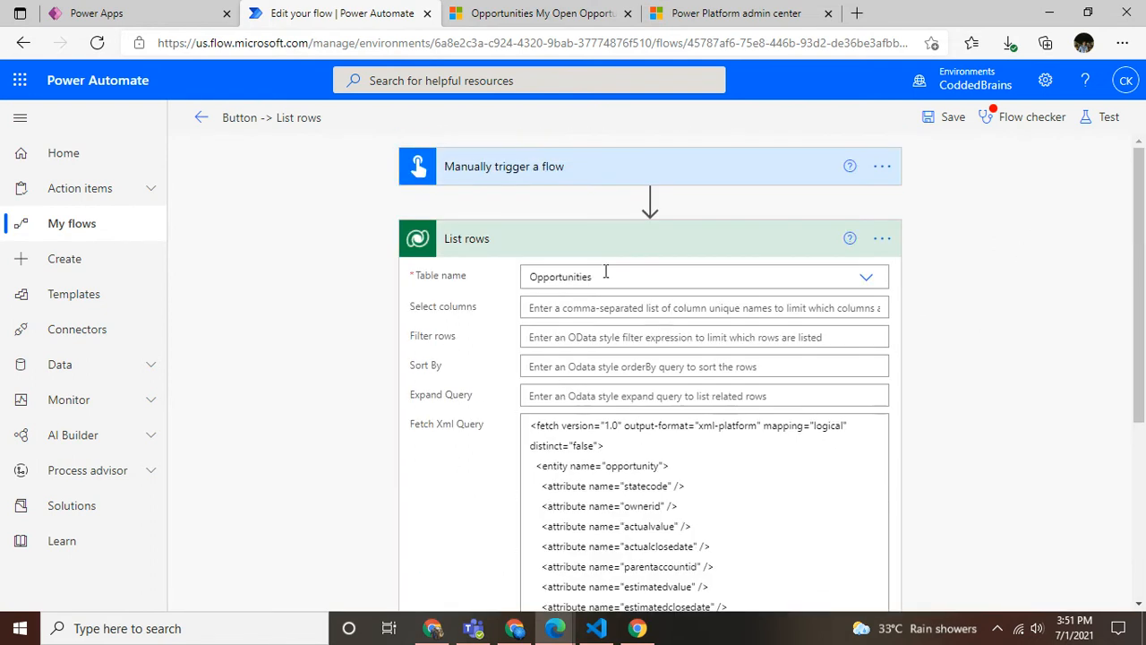
click(649, 238)
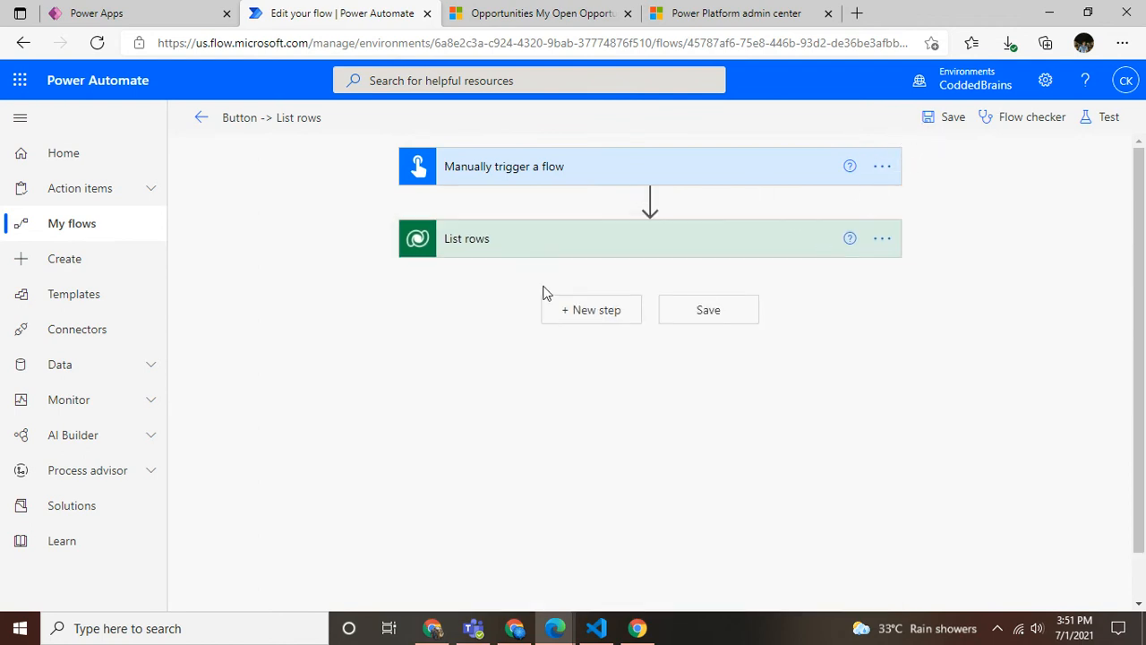
click(591, 309)
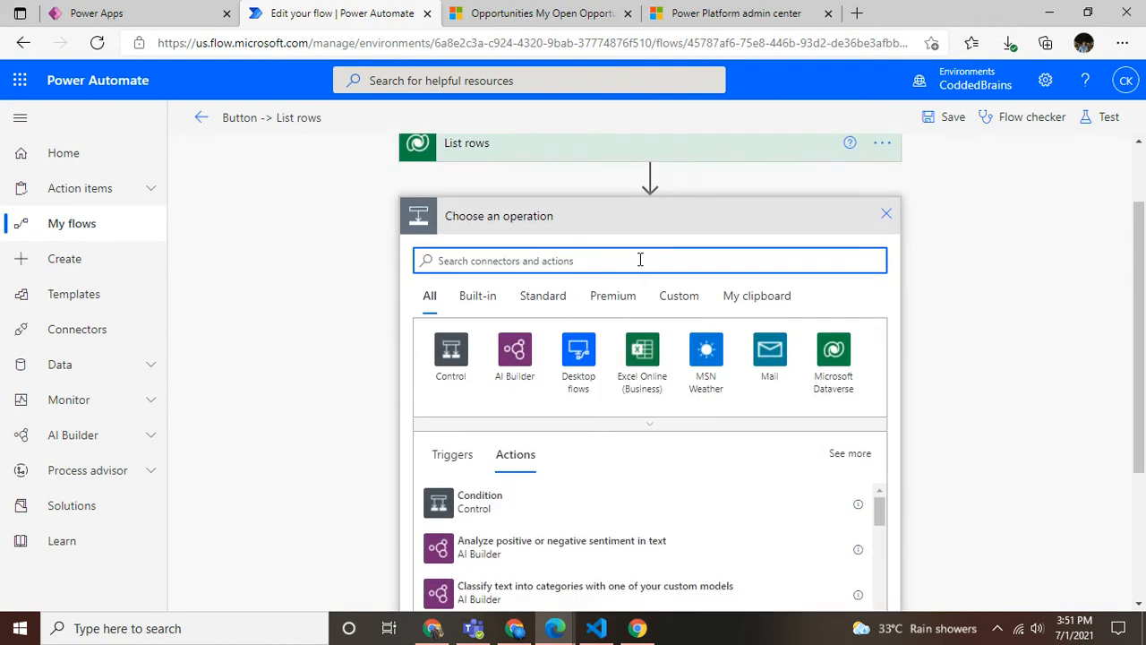
Step: Add a Parse JSON action using the List rows body as Content, and save the flow
text(json)
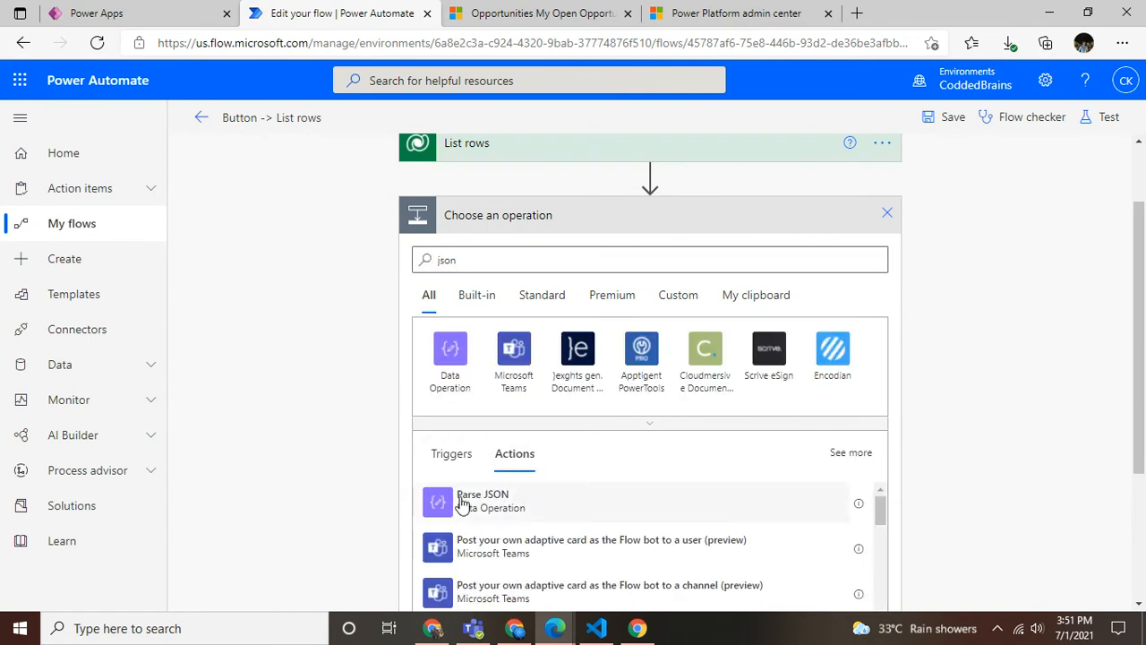
click(481, 501)
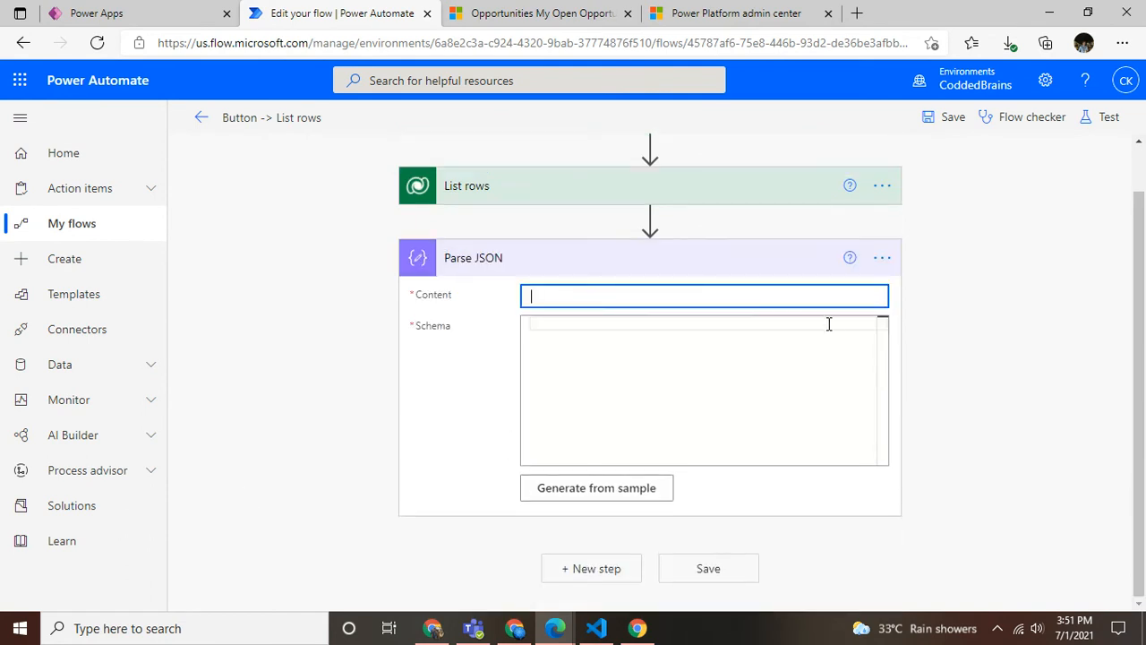
click(704, 295)
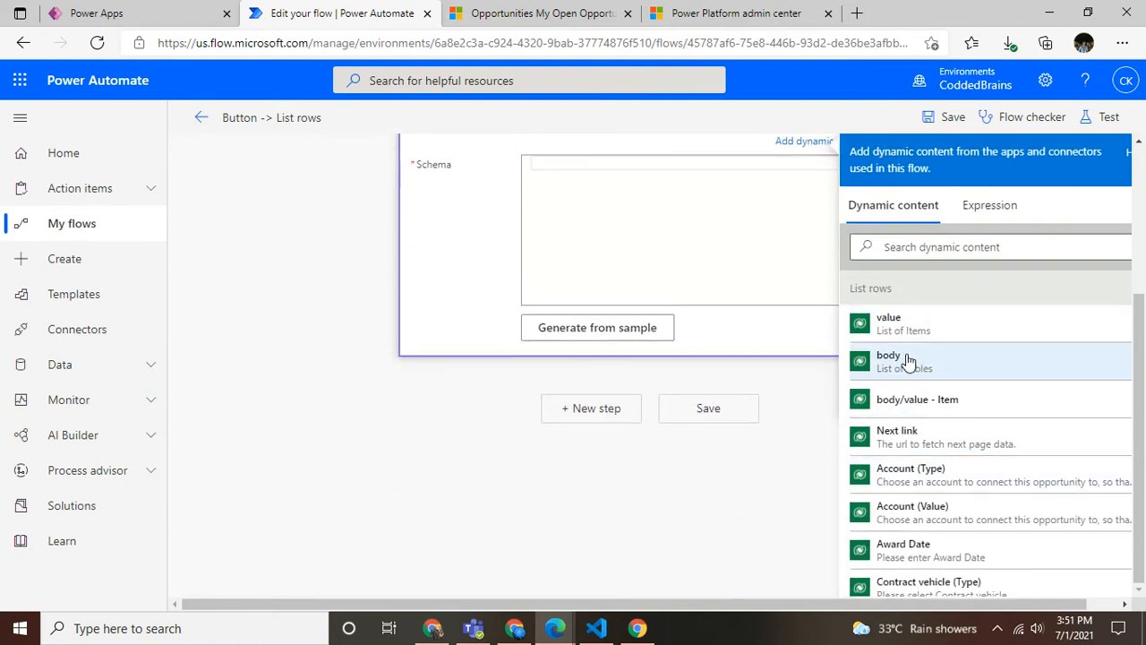
click(888, 360)
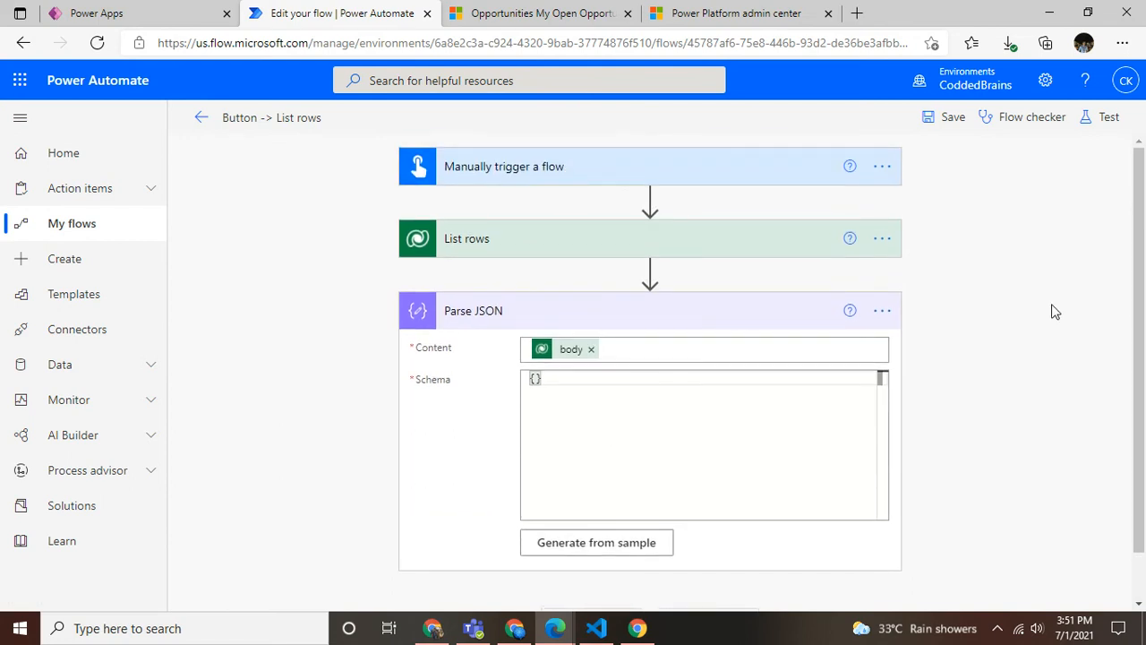
click(943, 116)
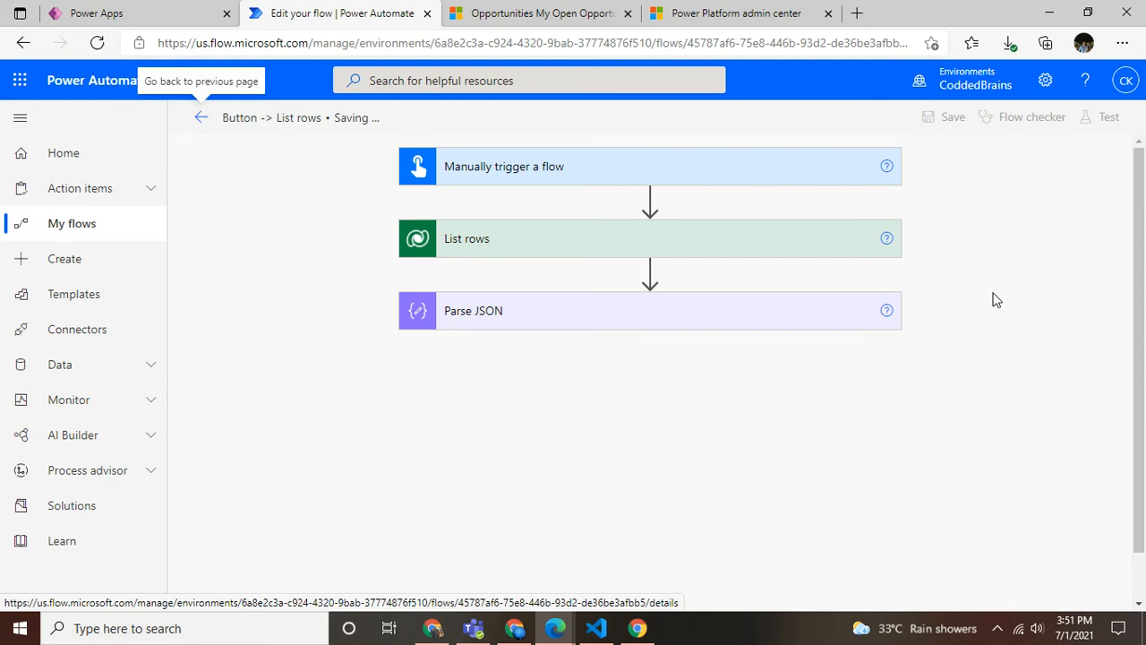
Step: Save, then run a manual test where trigger, List rows and Parse JSON all succeed
click(952, 116)
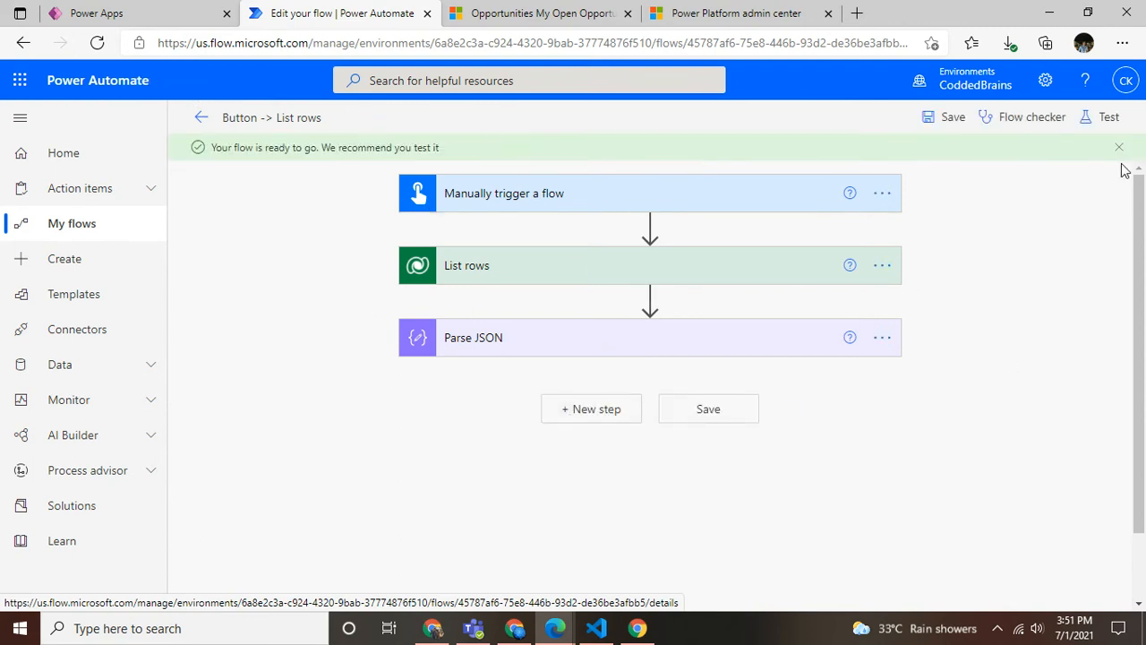
mouse_move(1109, 116)
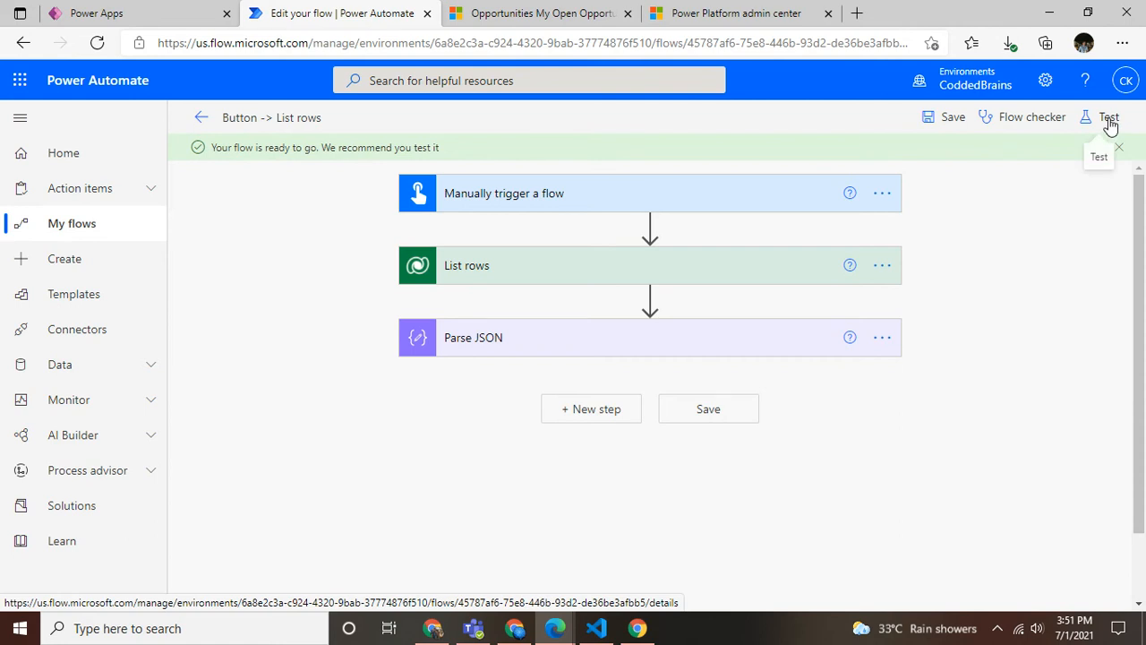
click(1109, 116)
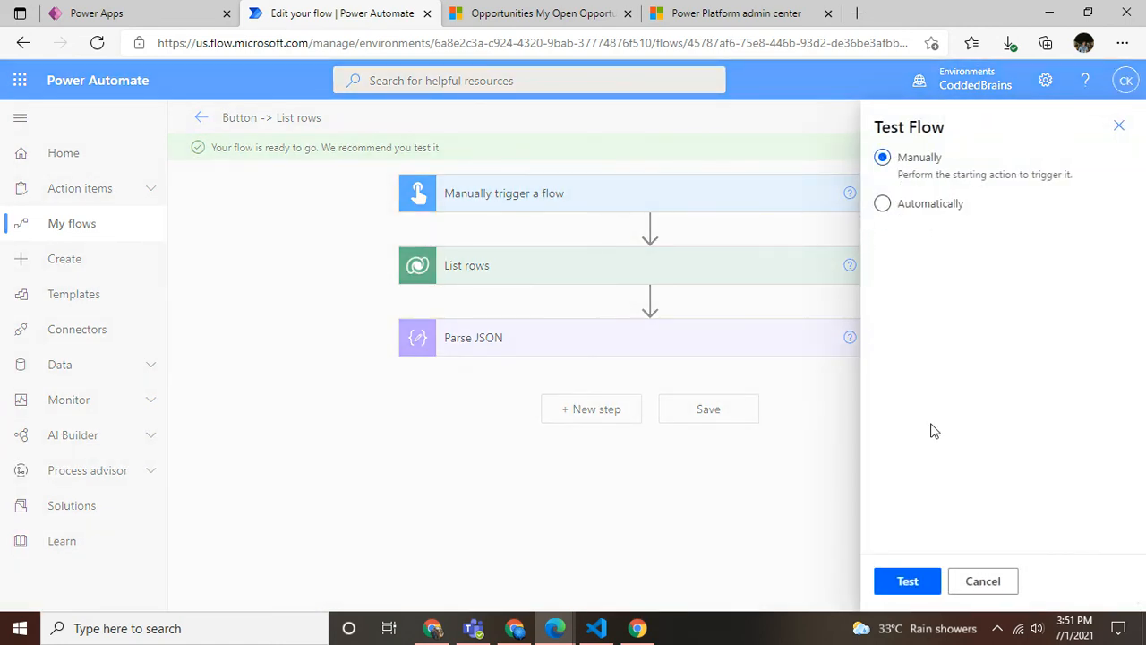
click(908, 580)
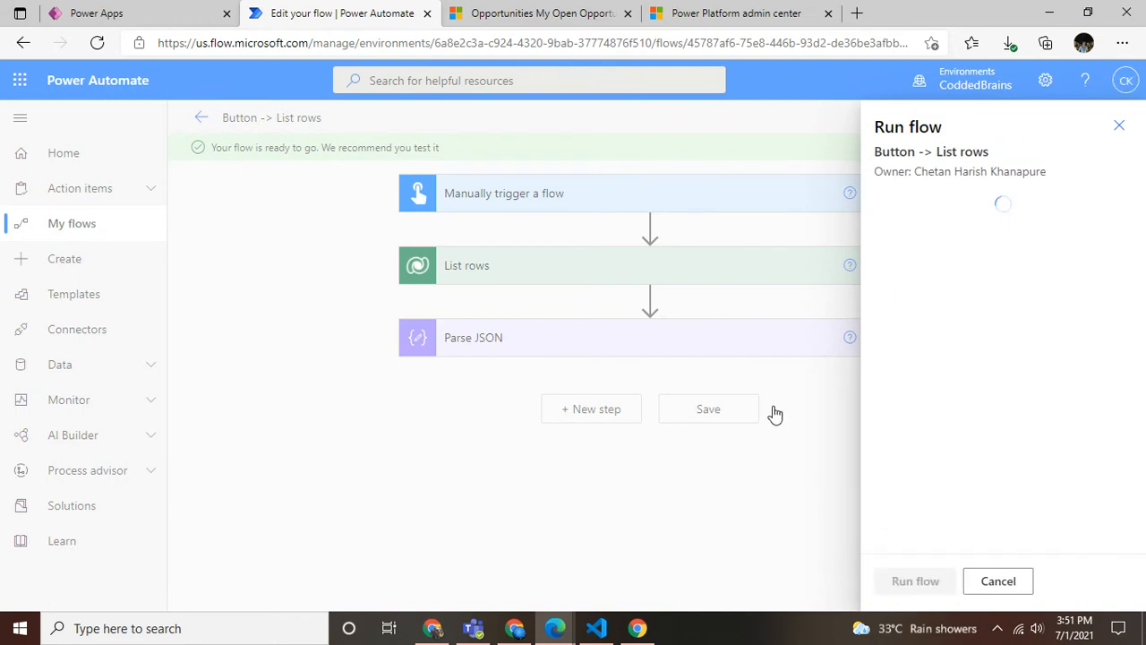
click(998, 581)
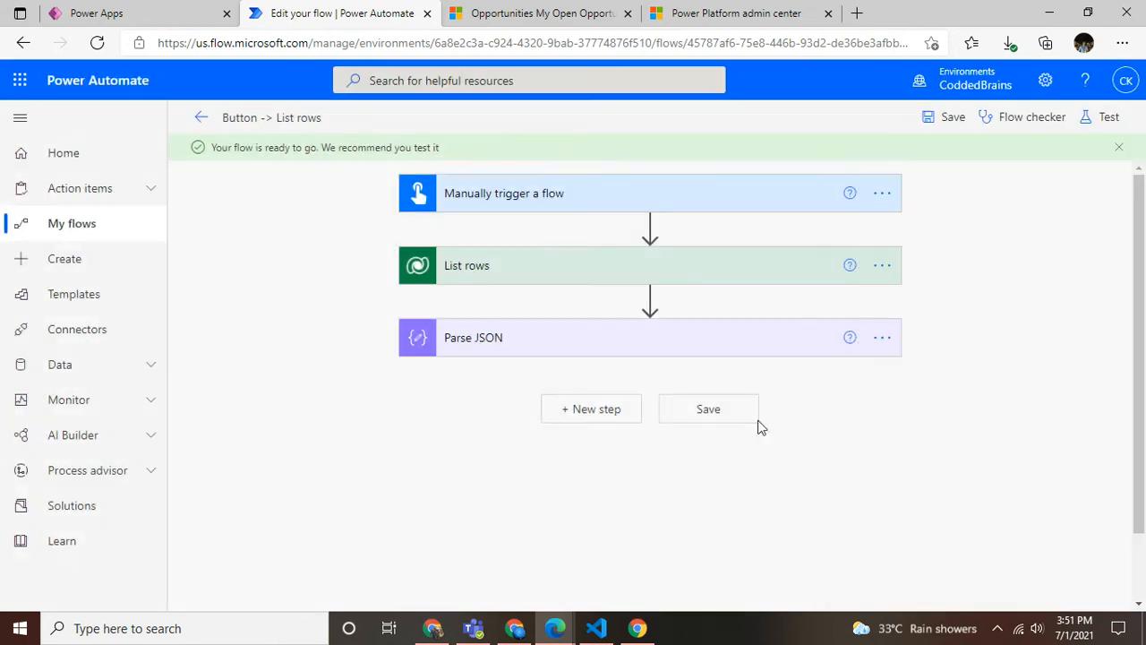
click(1108, 116)
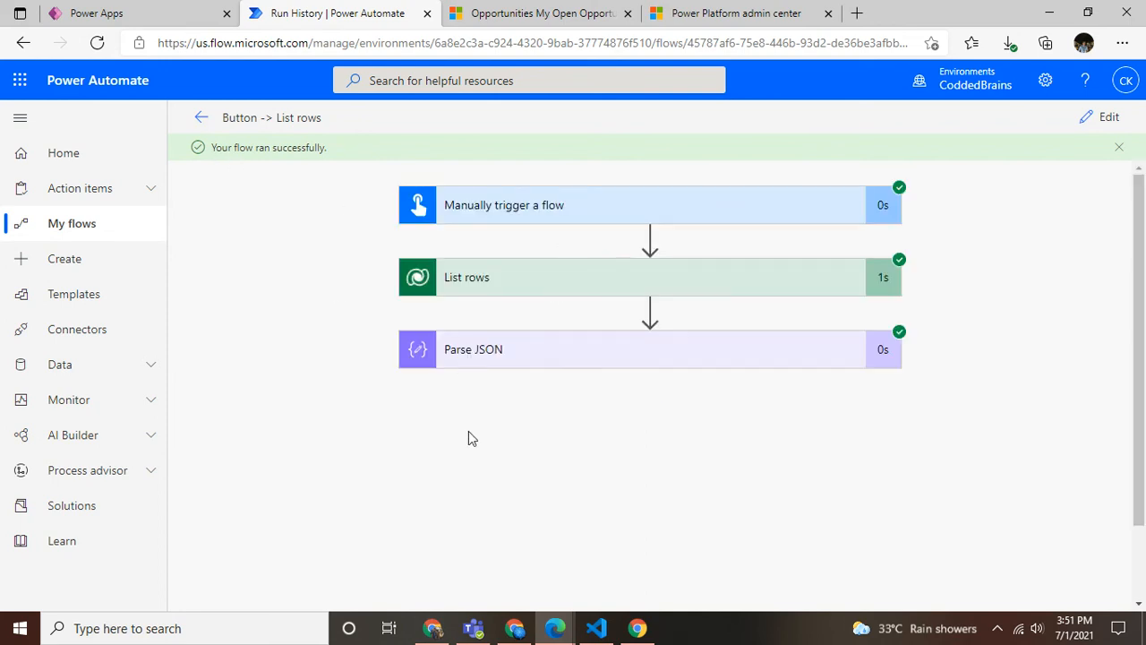
mouse_move(609, 230)
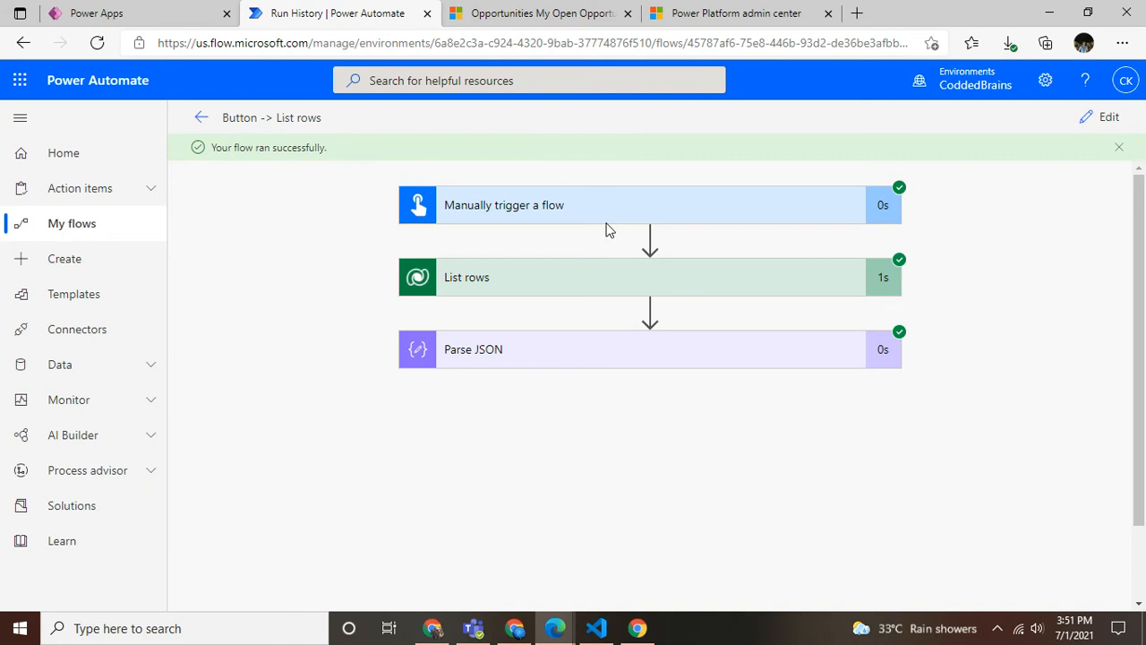
Step: Scroll through the List rows raw outputs of returned opportunity records, then close the Outputs panel
scroll(down, 3)
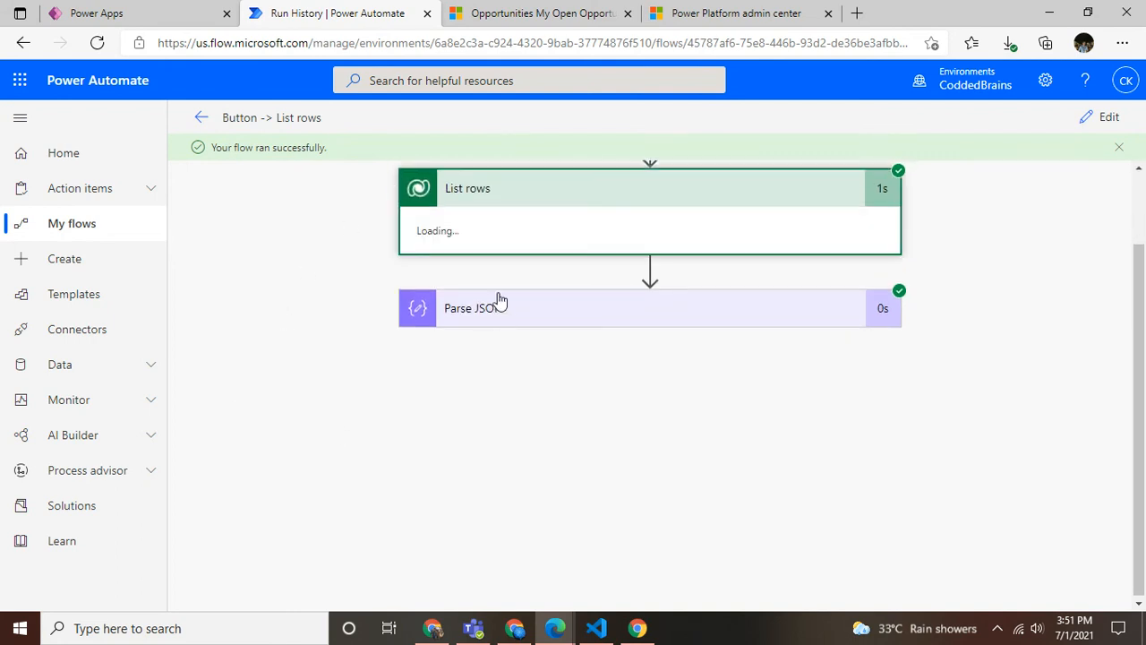
mouse_move(374, 347)
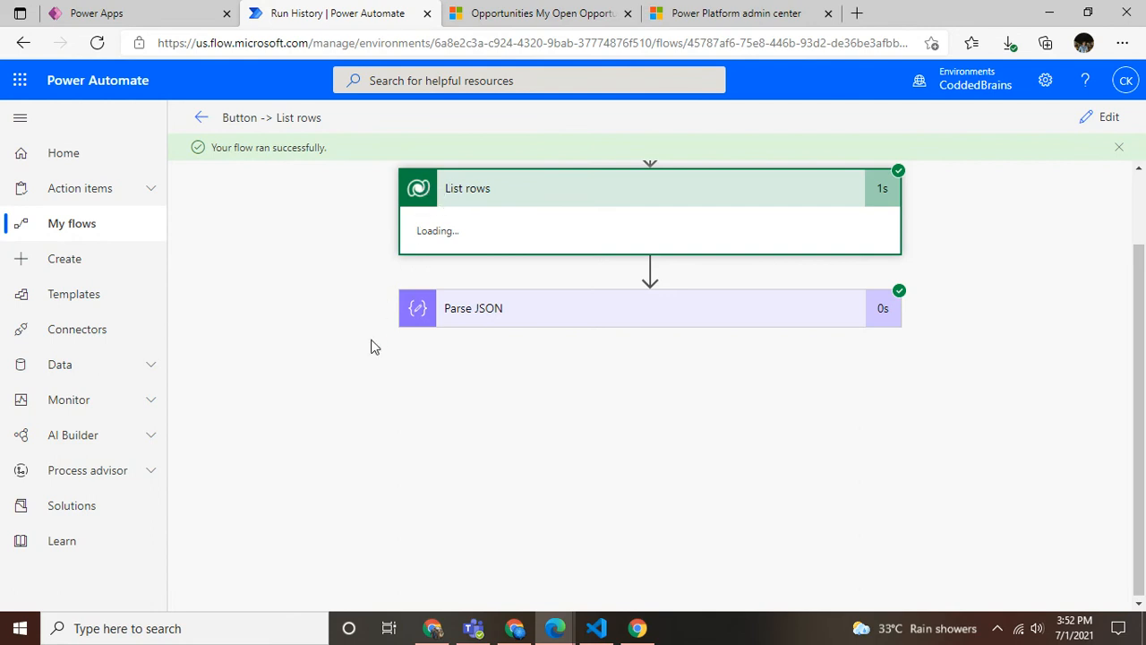
mouse_move(527, 290)
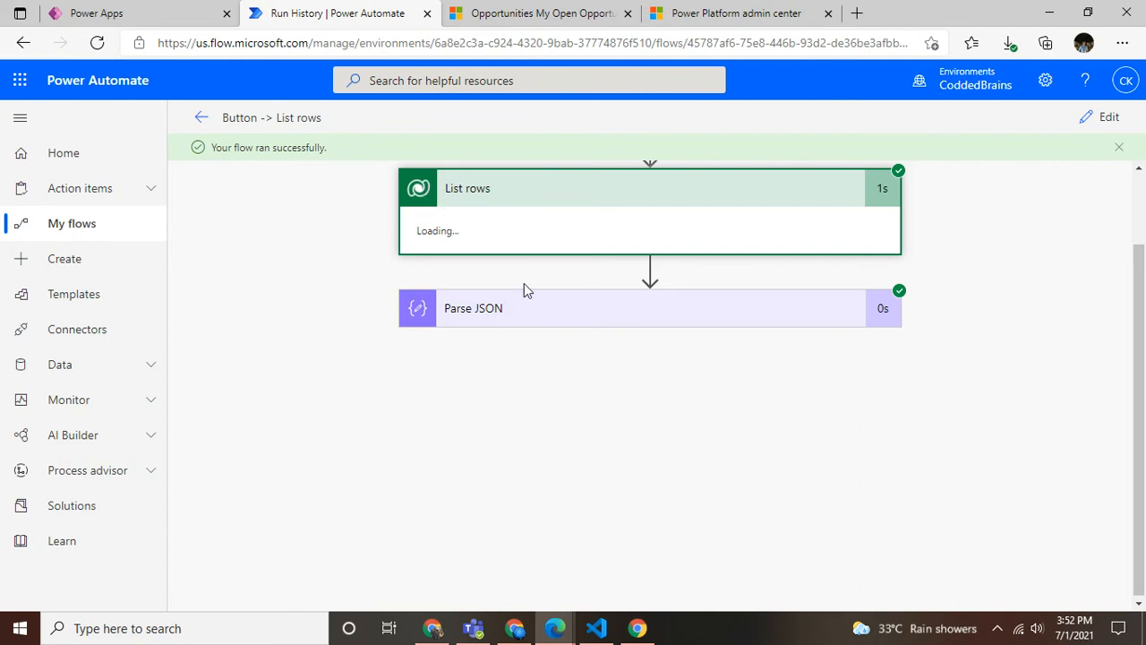
click(650, 188)
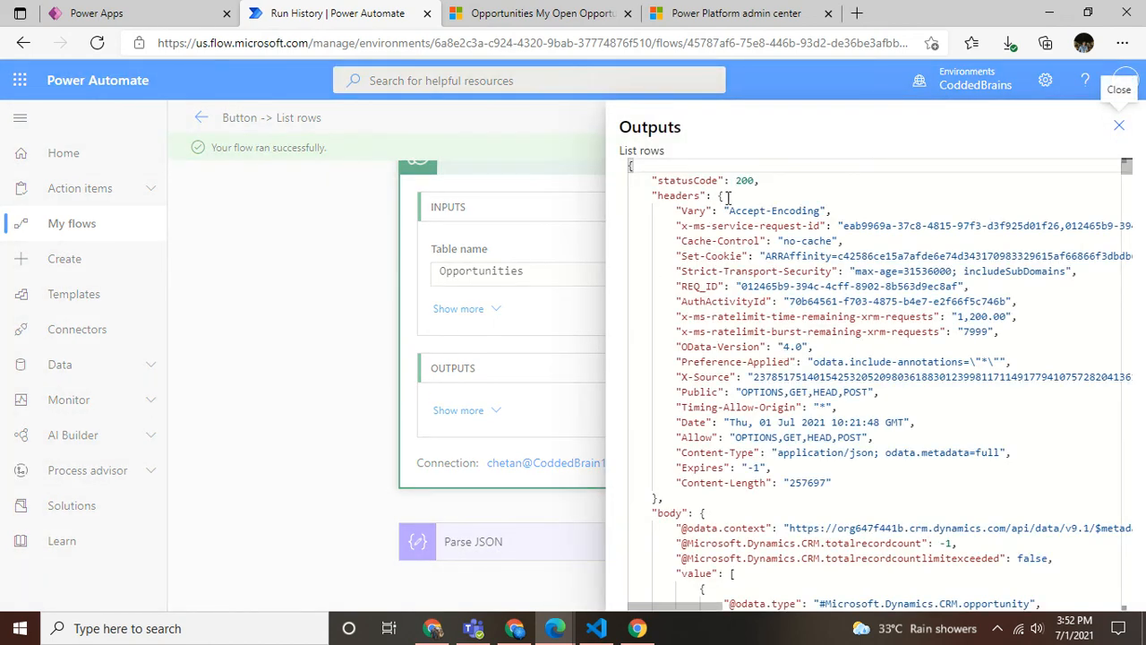
scroll(down, 3)
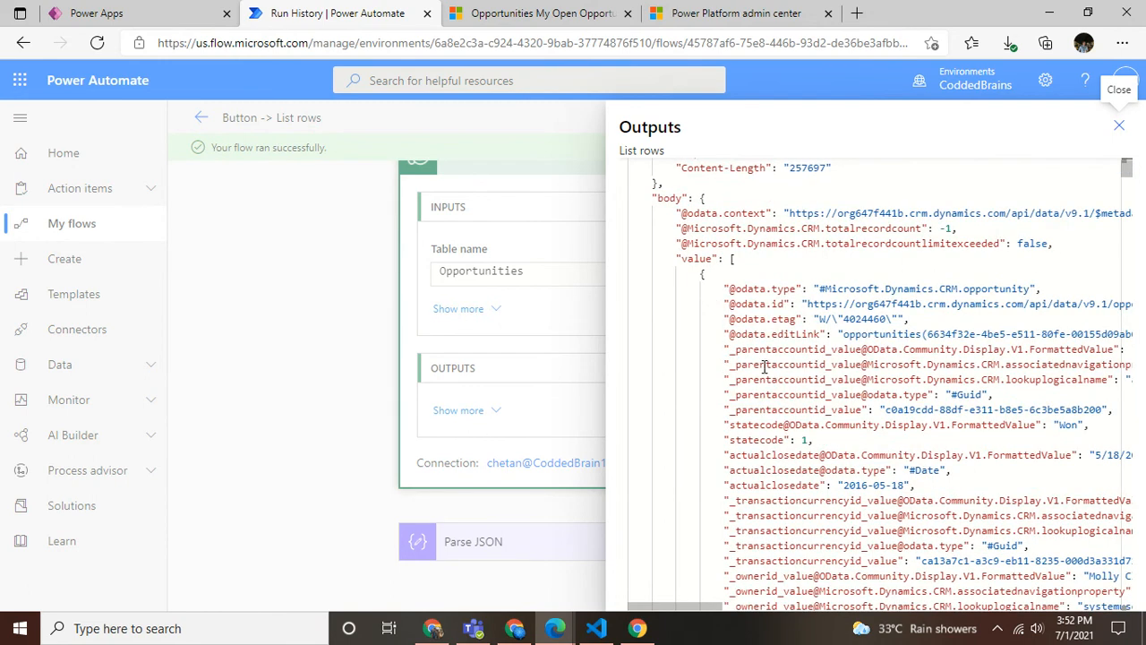
scroll(down, 3)
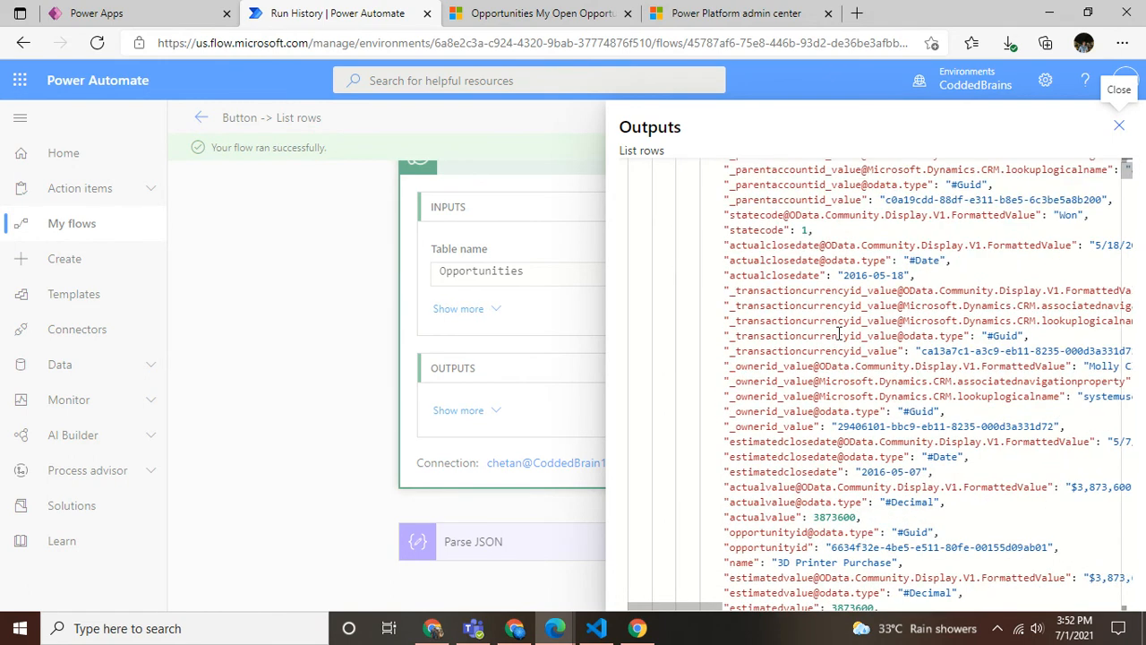
scroll(down, 3)
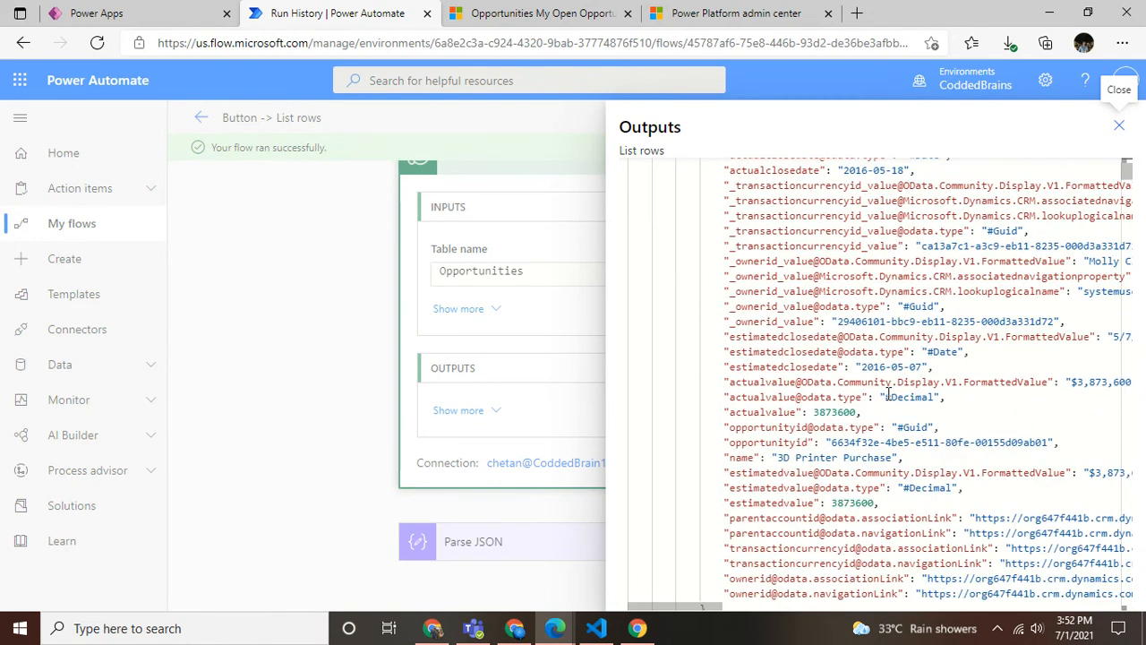
scroll(up, 3)
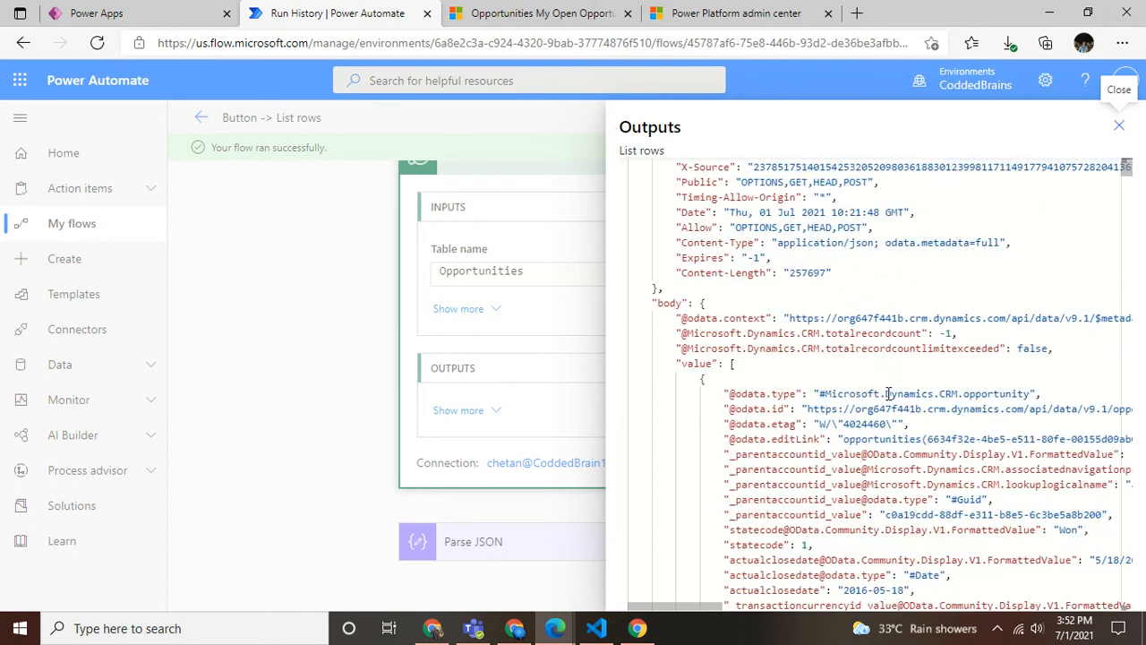
click(1118, 125)
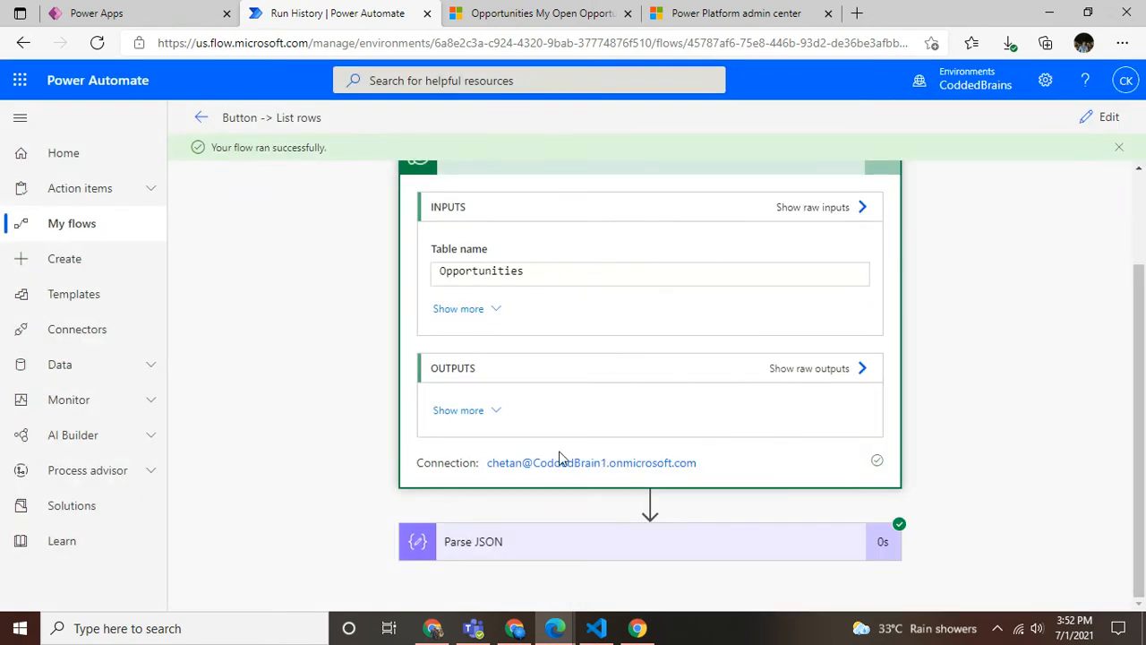
click(650, 541)
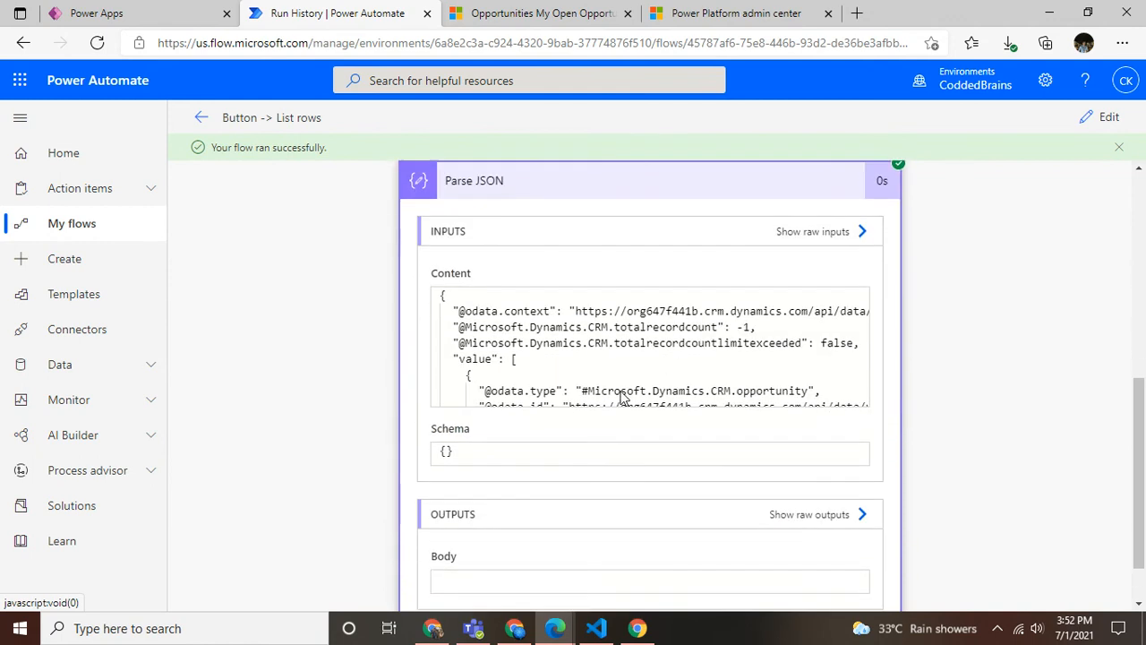
scroll(down, 3)
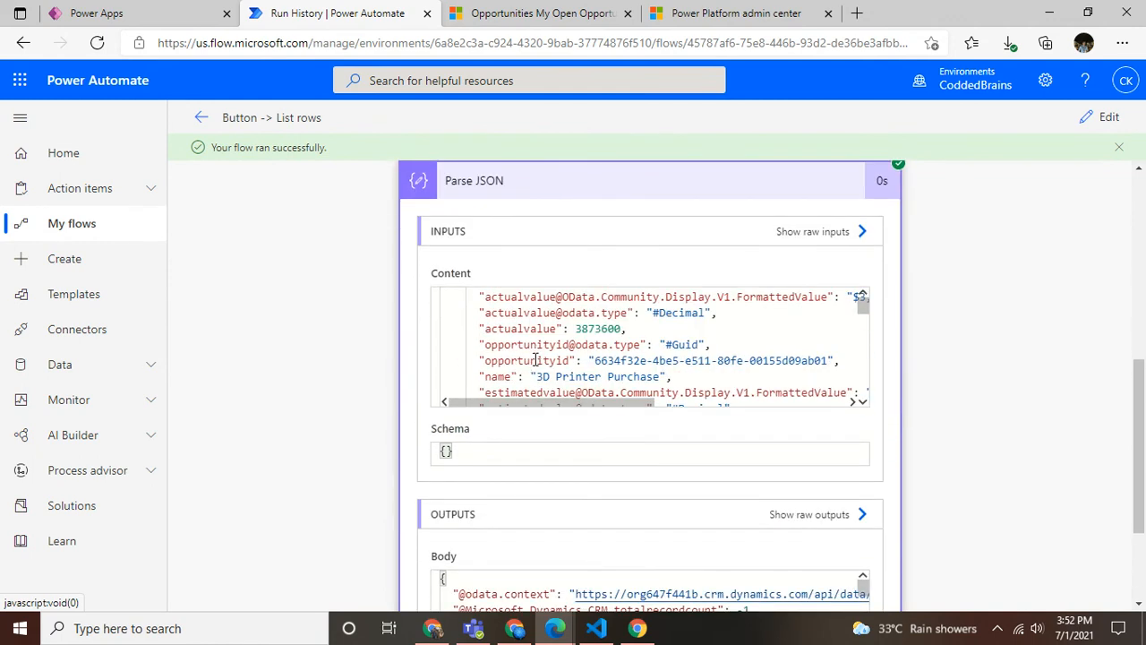
click(809, 513)
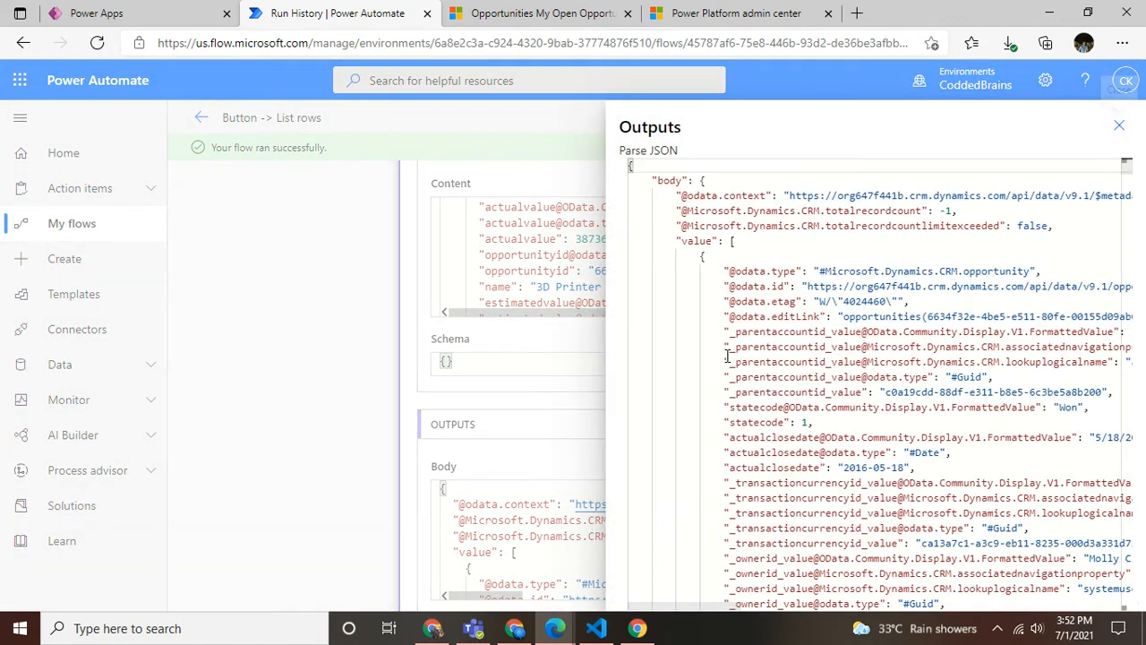
scroll(down, 3)
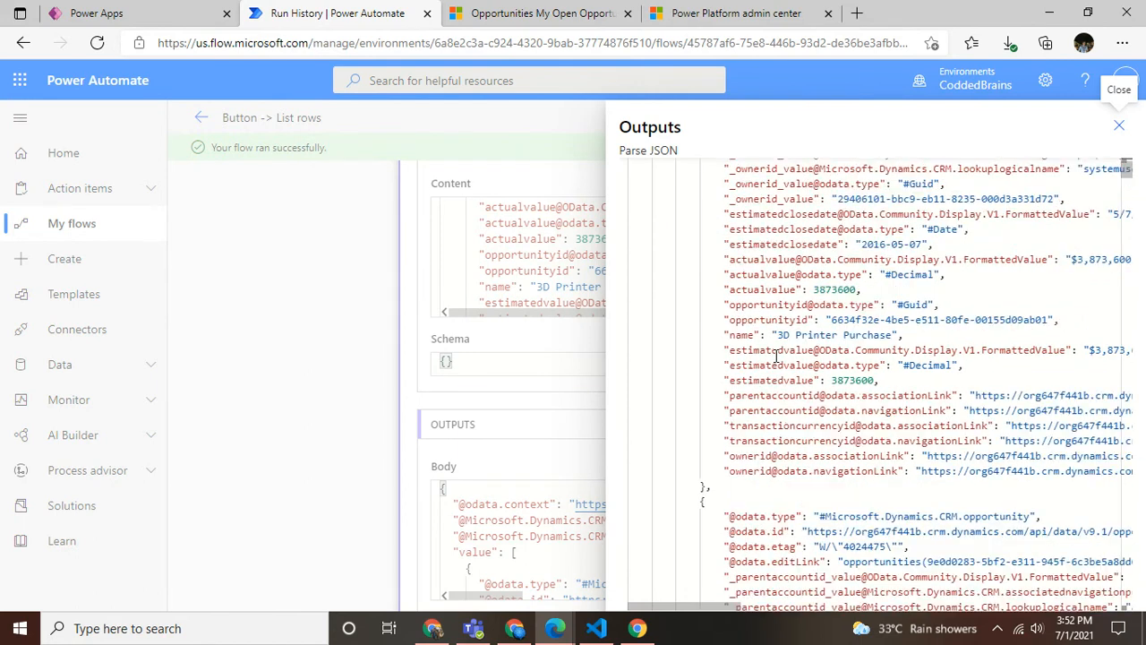
scroll(down, 3)
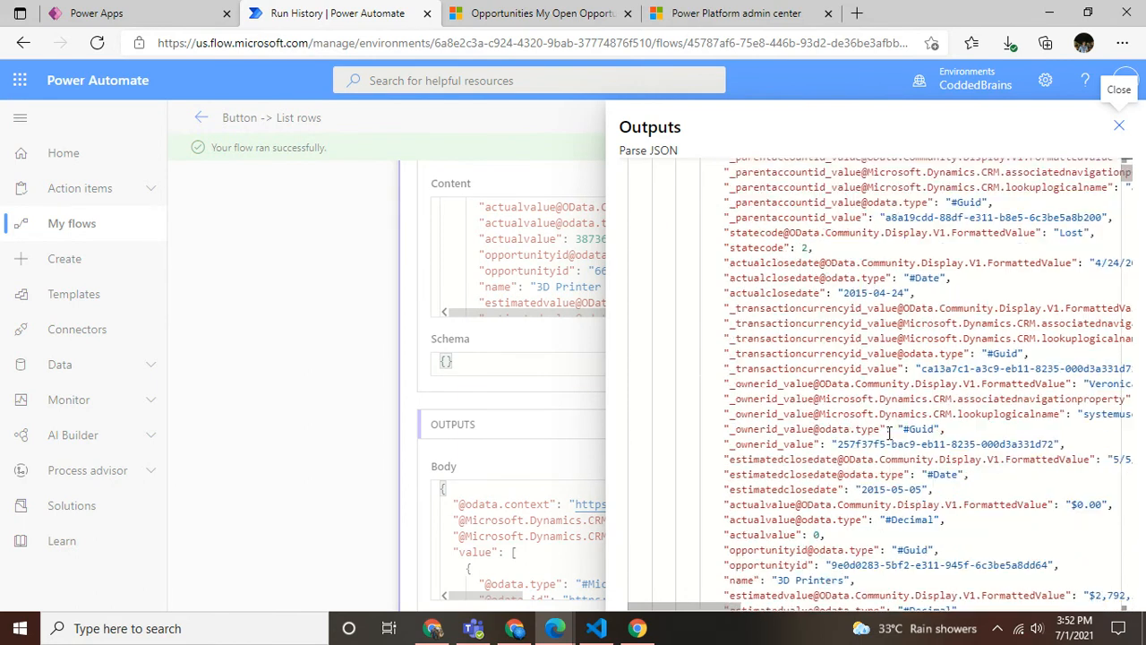
scroll(down, 3)
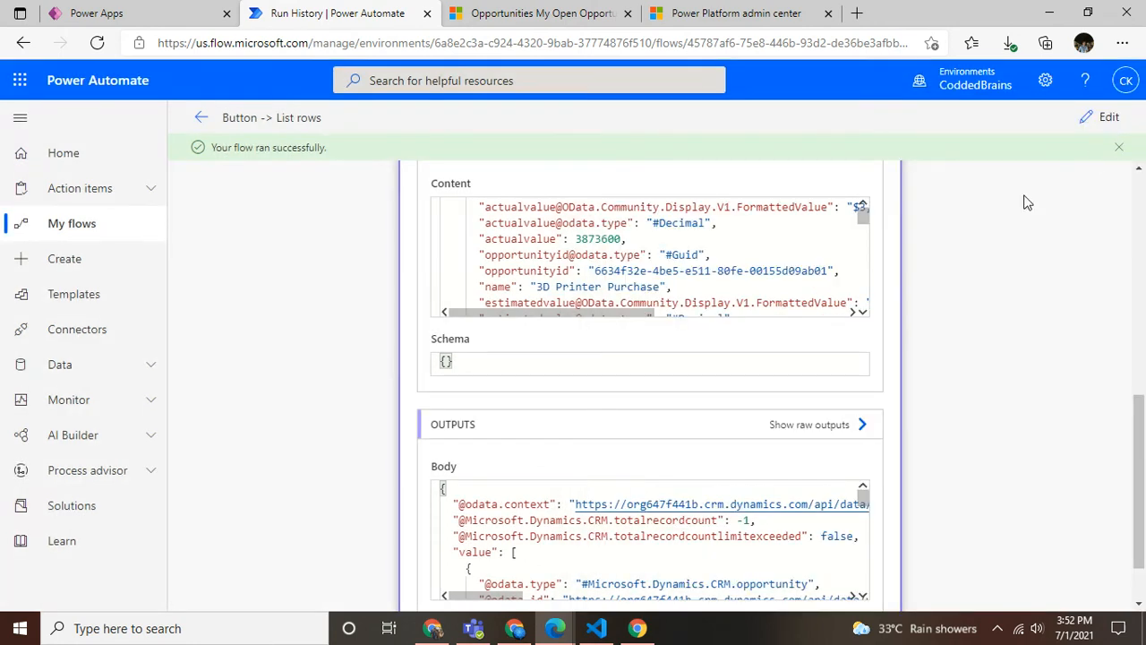
scroll(up, 3)
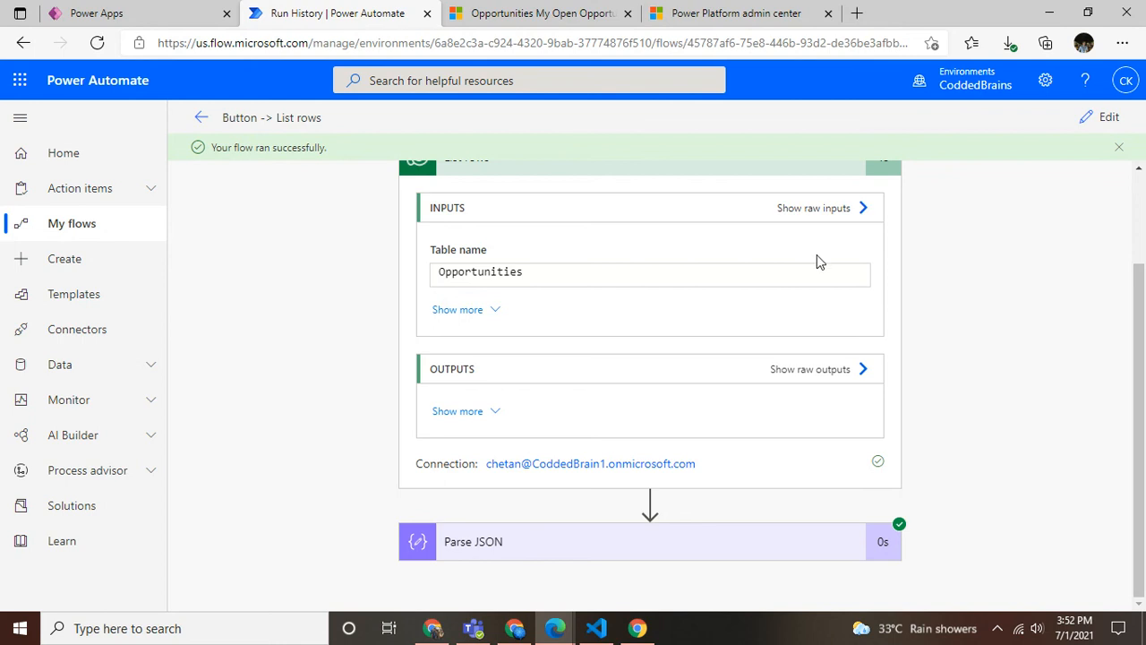
mouse_move(828, 239)
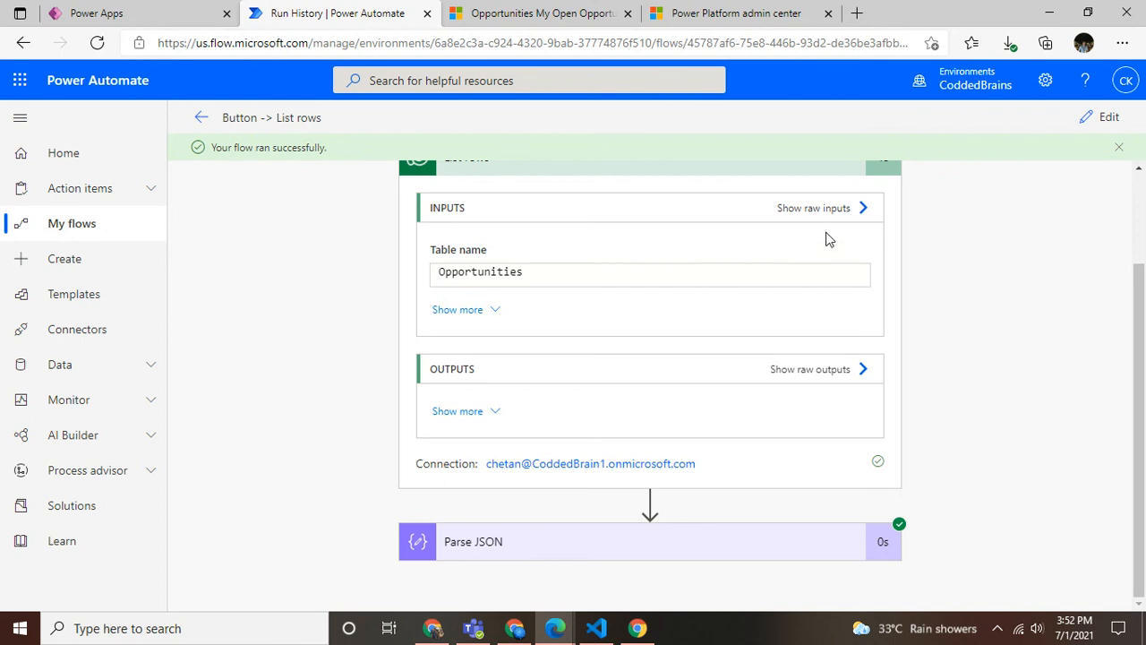
mouse_move(824, 245)
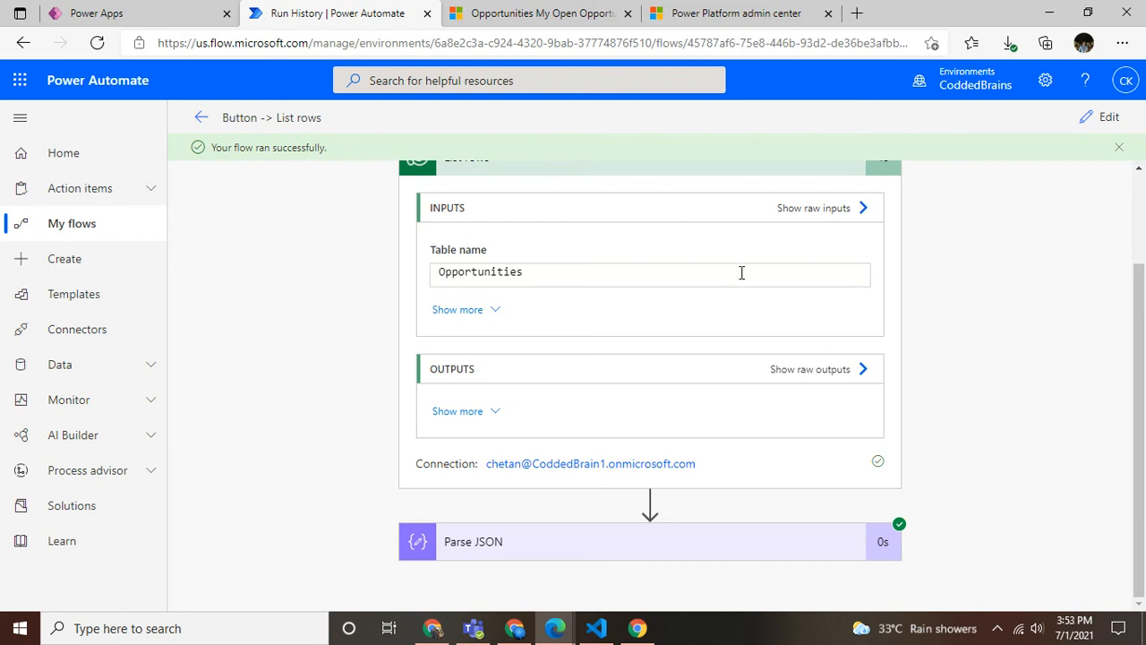
mouse_move(532, 359)
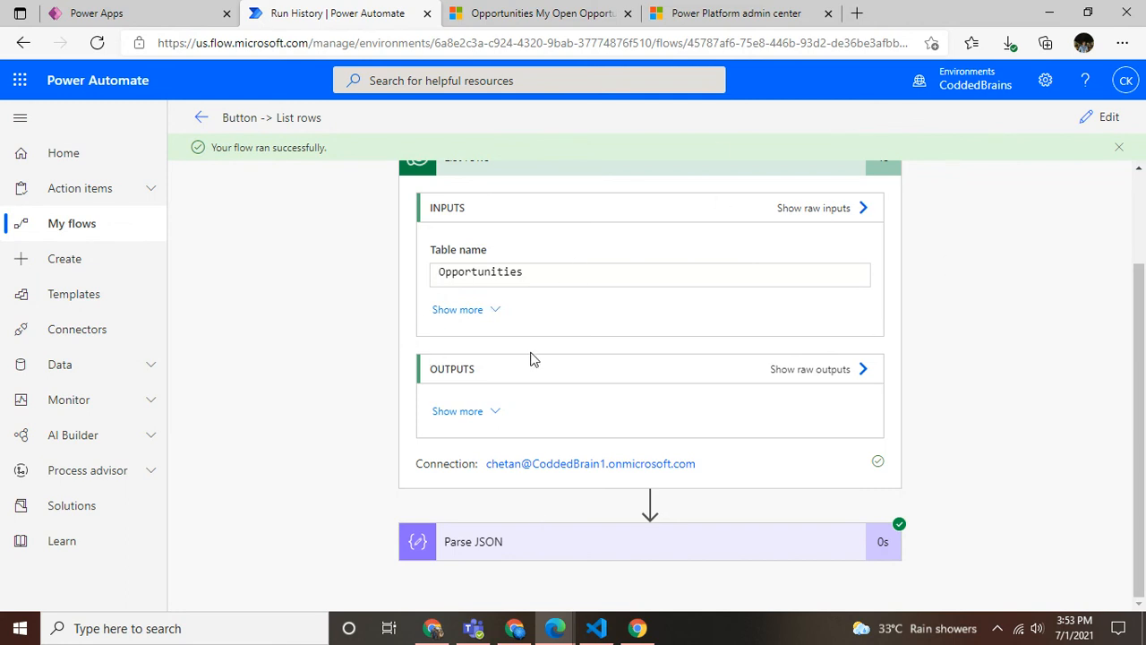
mouse_move(658, 463)
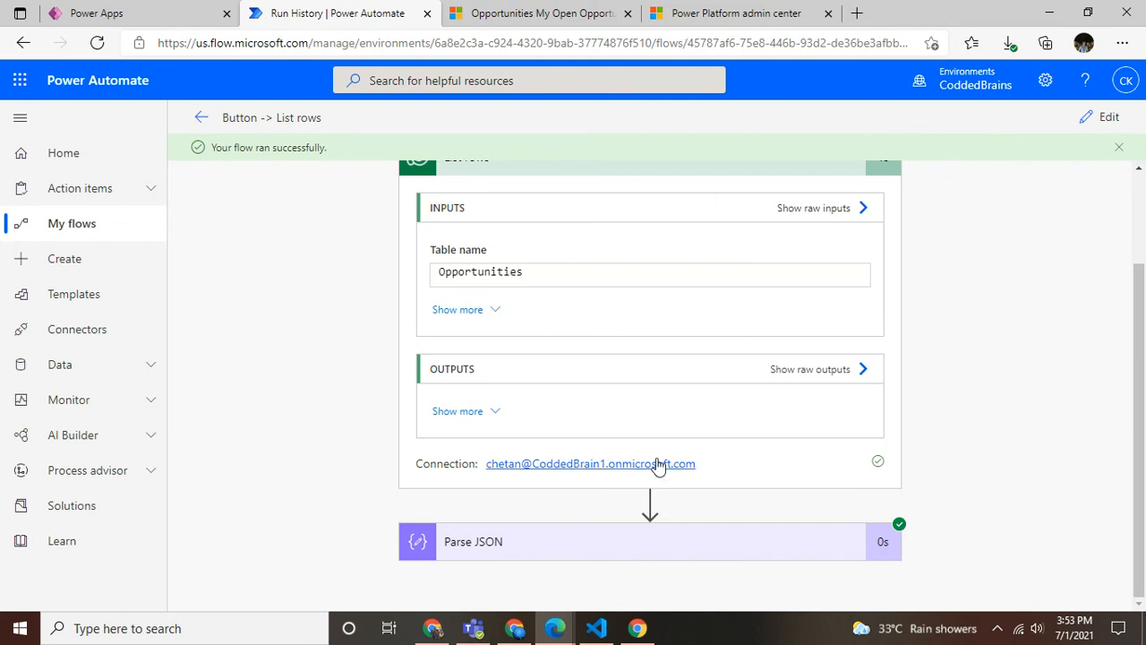
scroll(up, 3)
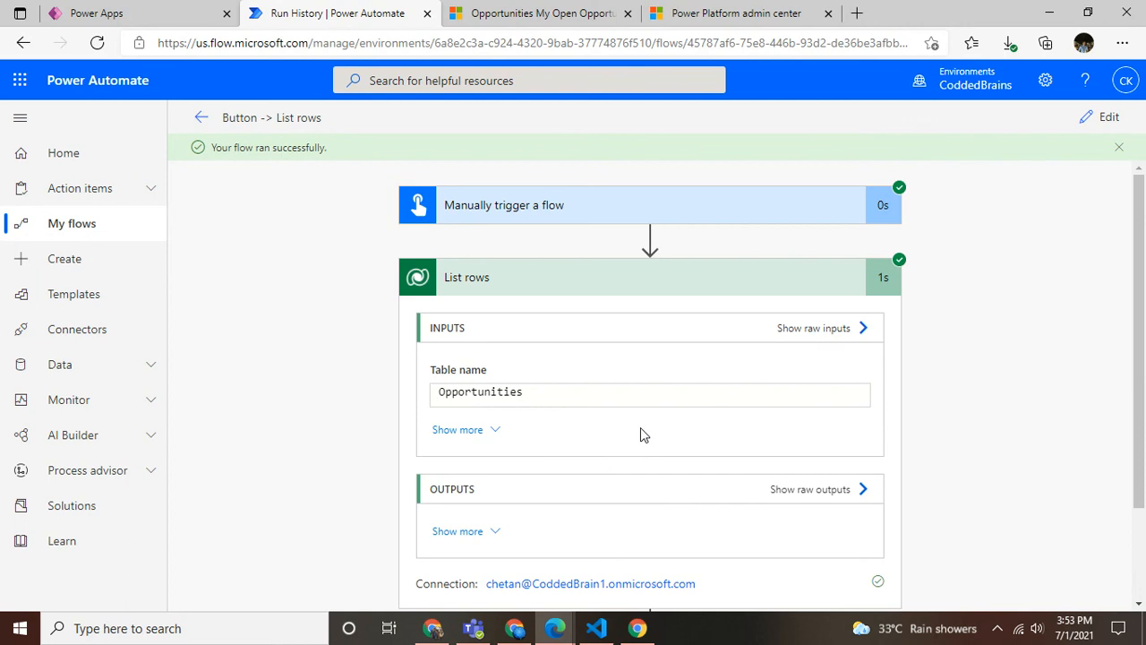